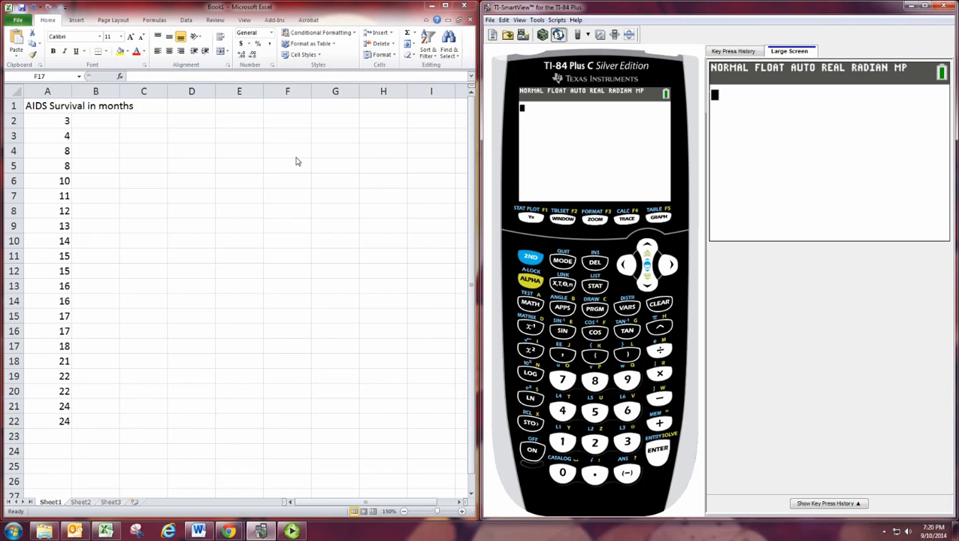
mouse_move(47, 116)
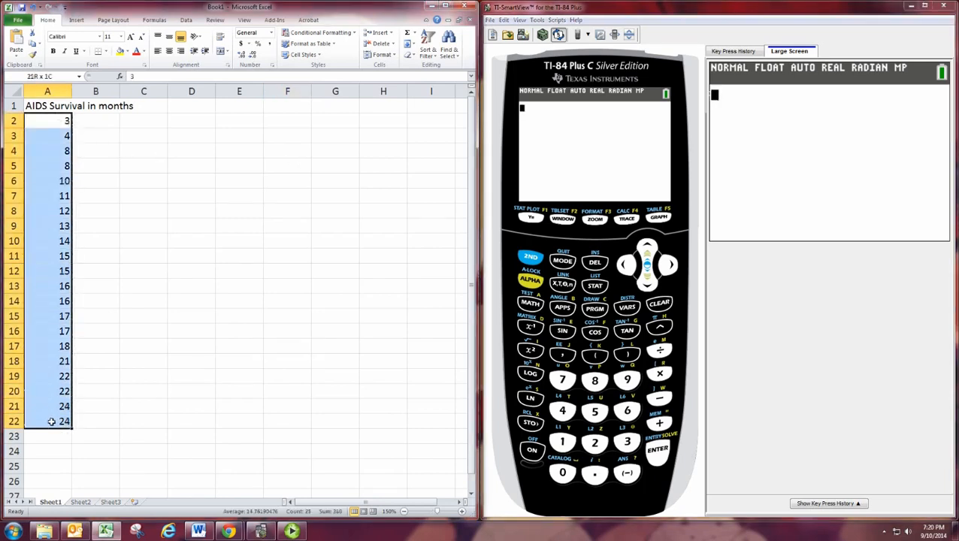
Open the STAT list editor and clear the old contents of lists L2 and L1
click(47, 345)
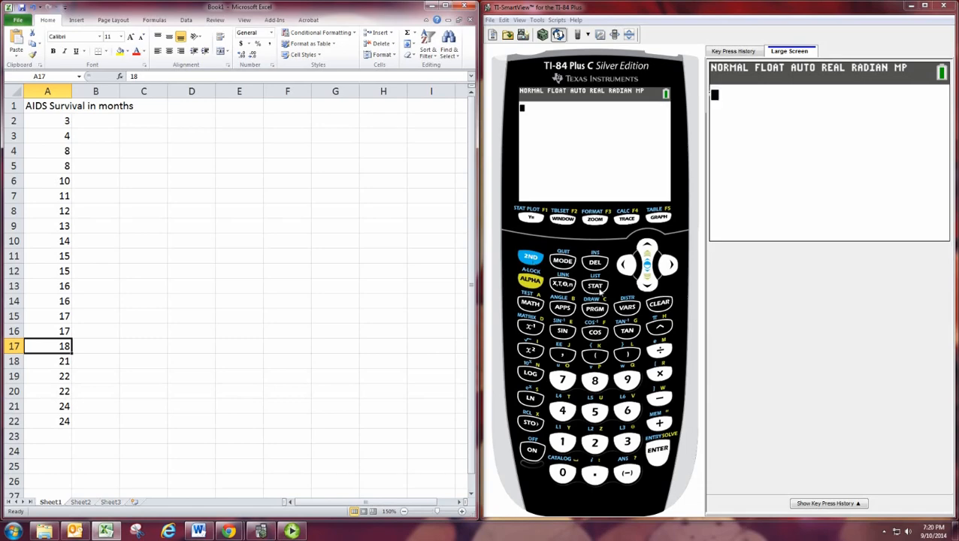
click(596, 286)
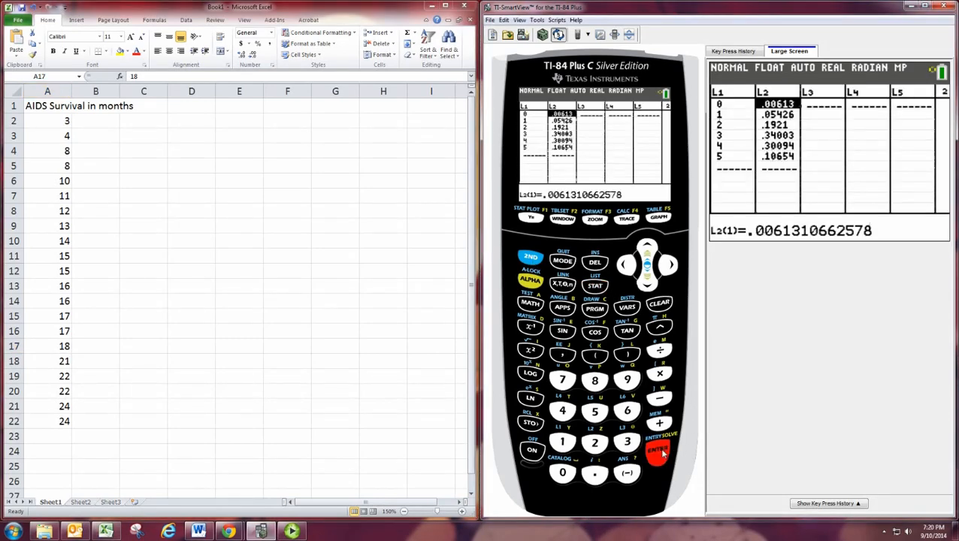
click(647, 248)
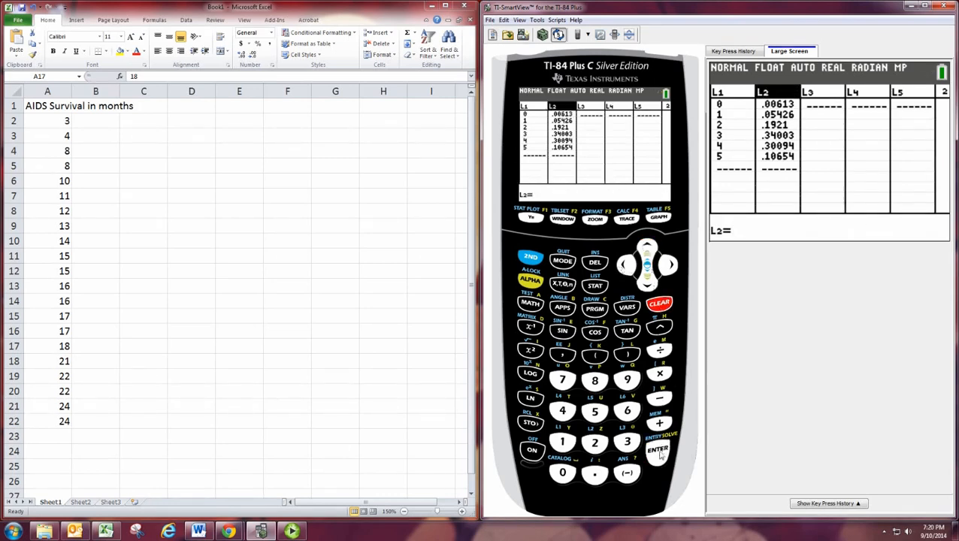
click(658, 303)
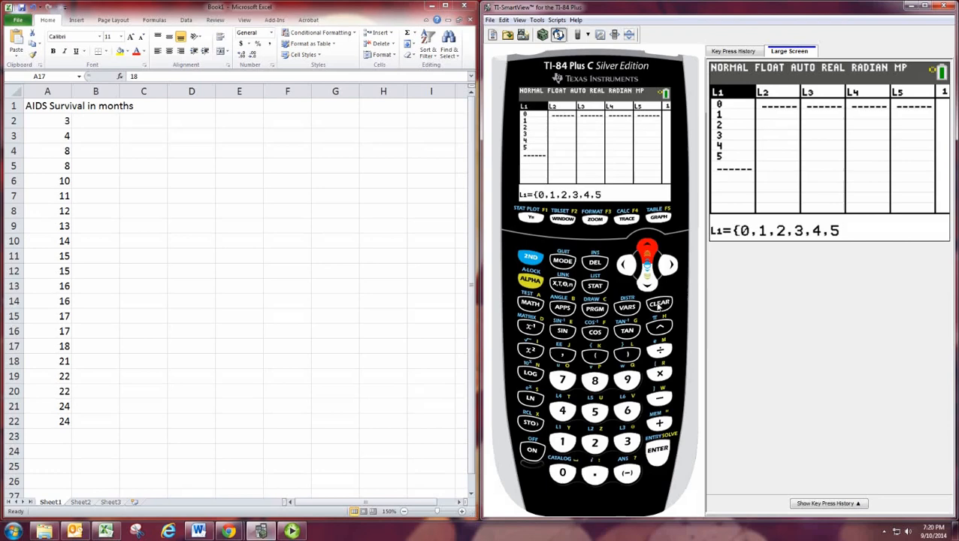
click(658, 302)
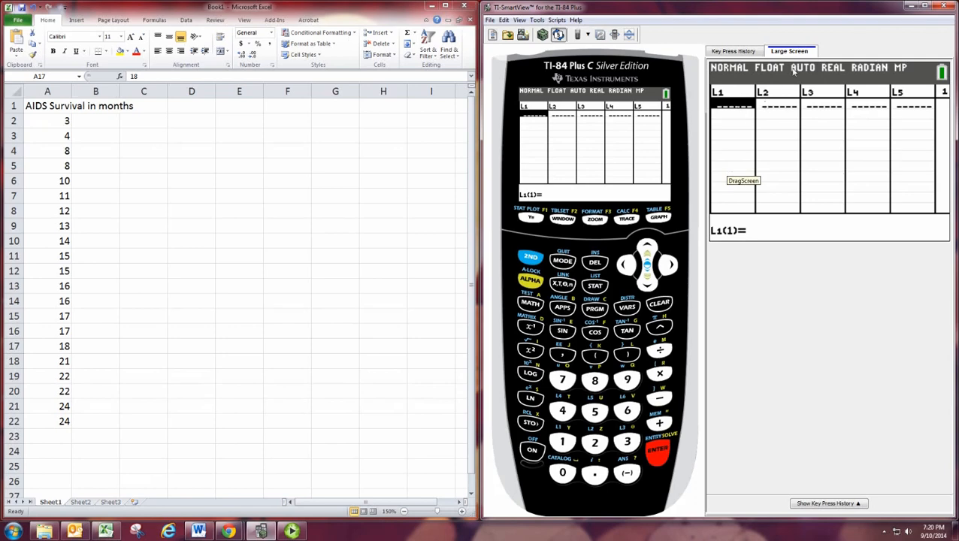
Enter the 20 survival times from column A into L1, from 3, 4 up to 24
click(657, 447)
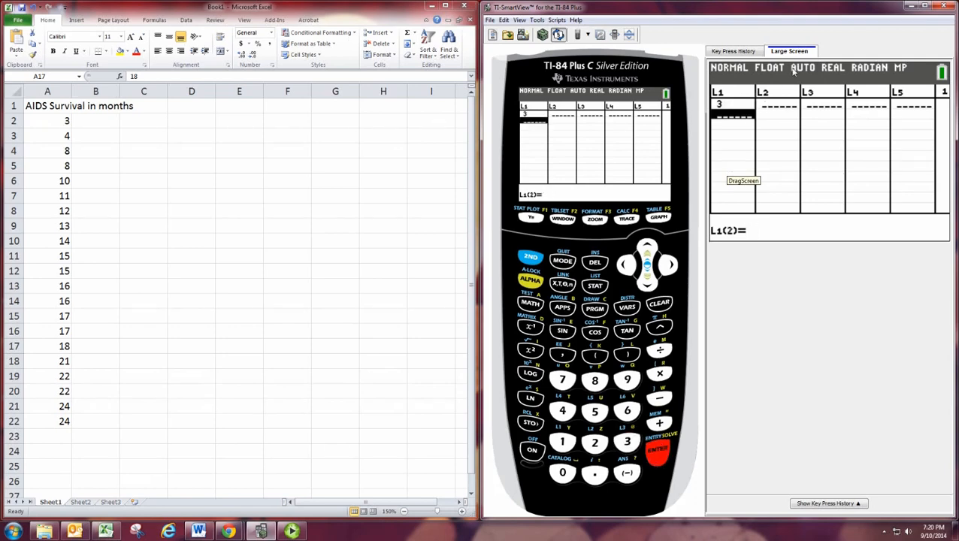
click(657, 448)
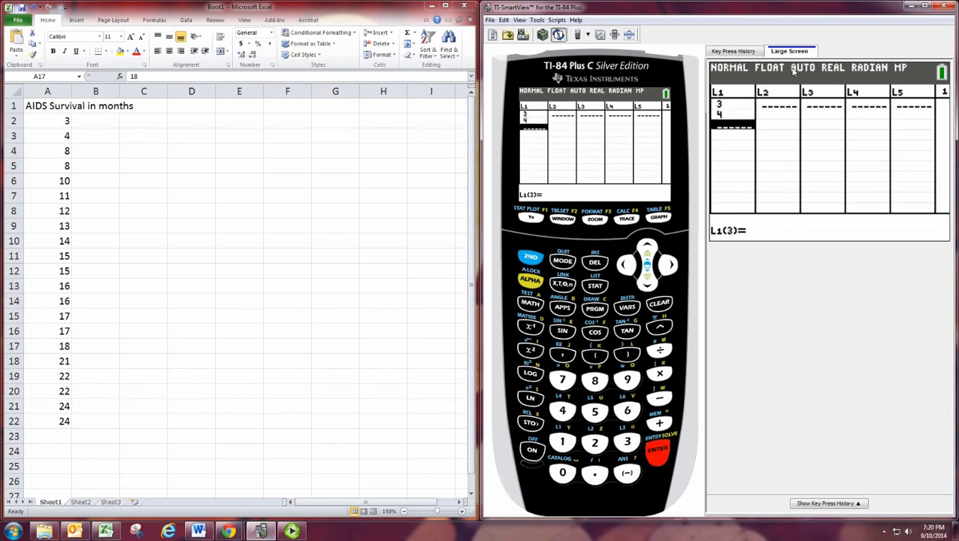
click(659, 448)
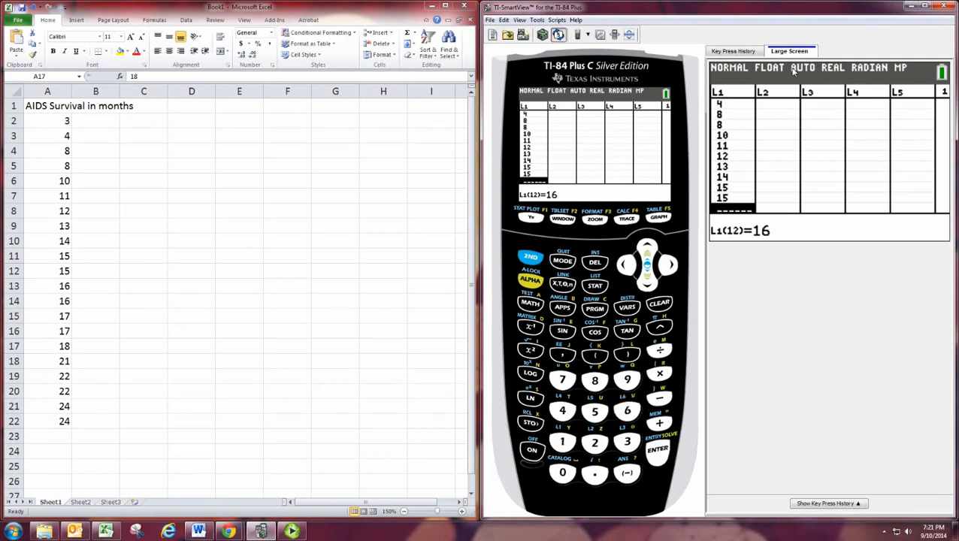
click(657, 448)
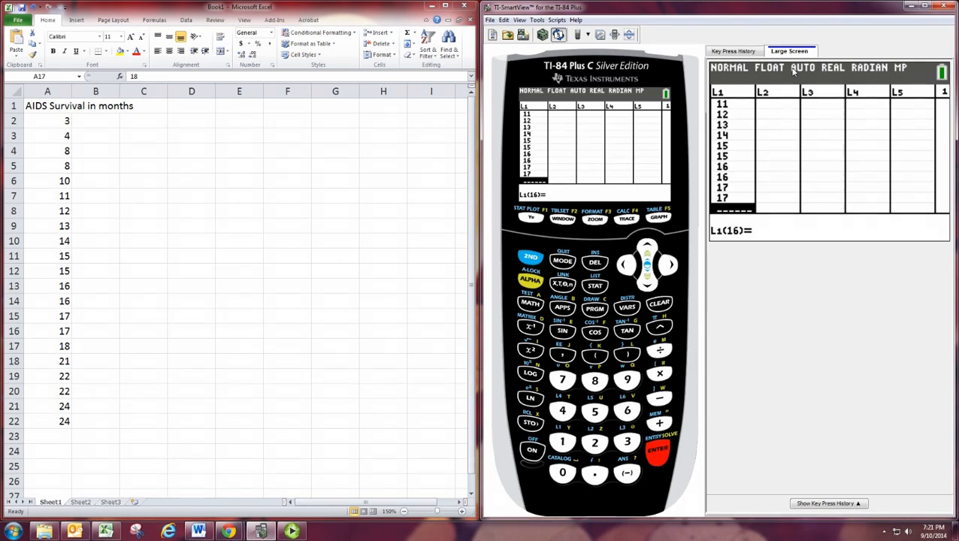
click(562, 442)
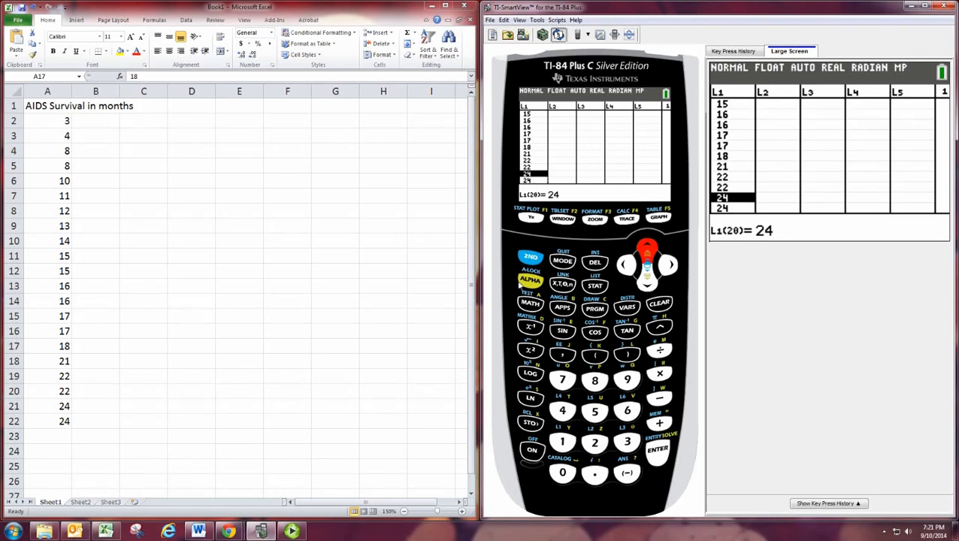
click(531, 257)
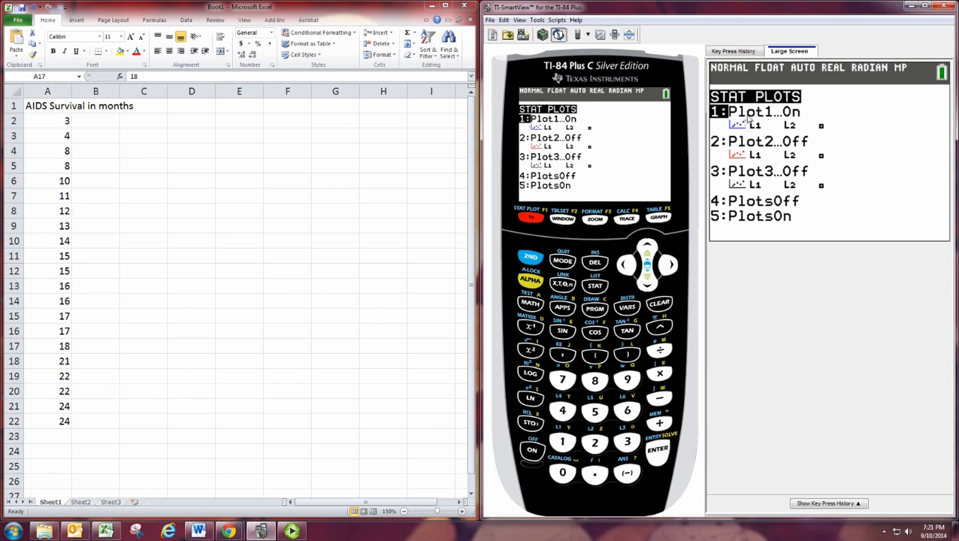
mouse_move(659, 463)
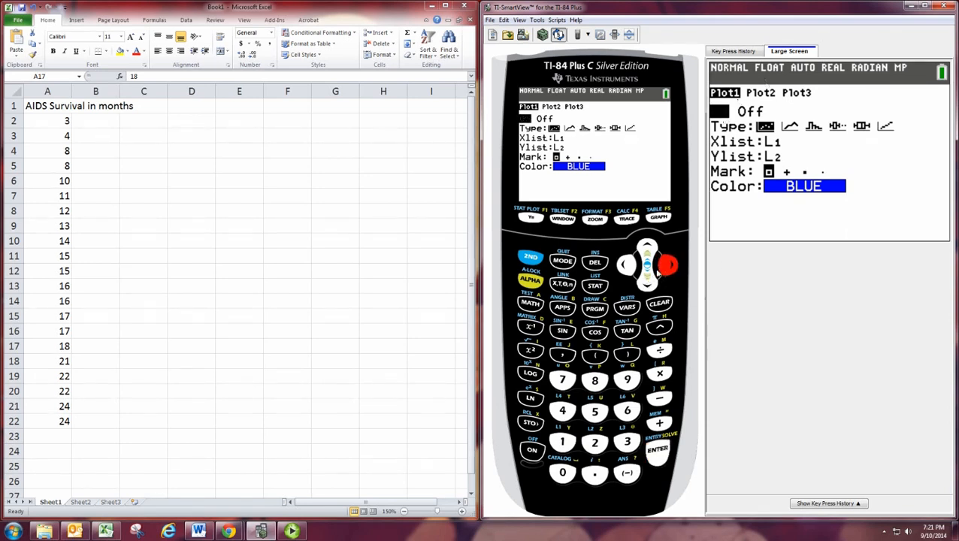
Switch Plot1 to On
click(657, 448)
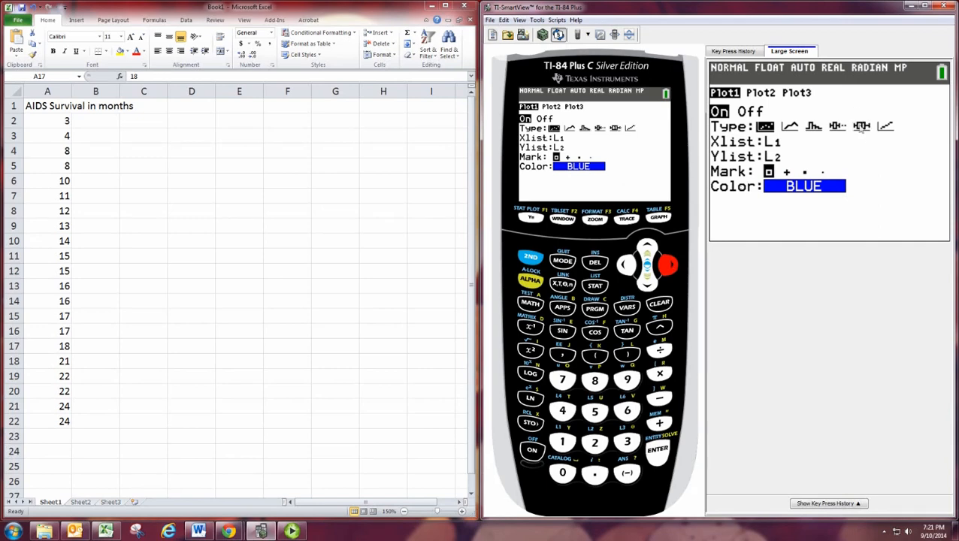
mouse_move(863, 132)
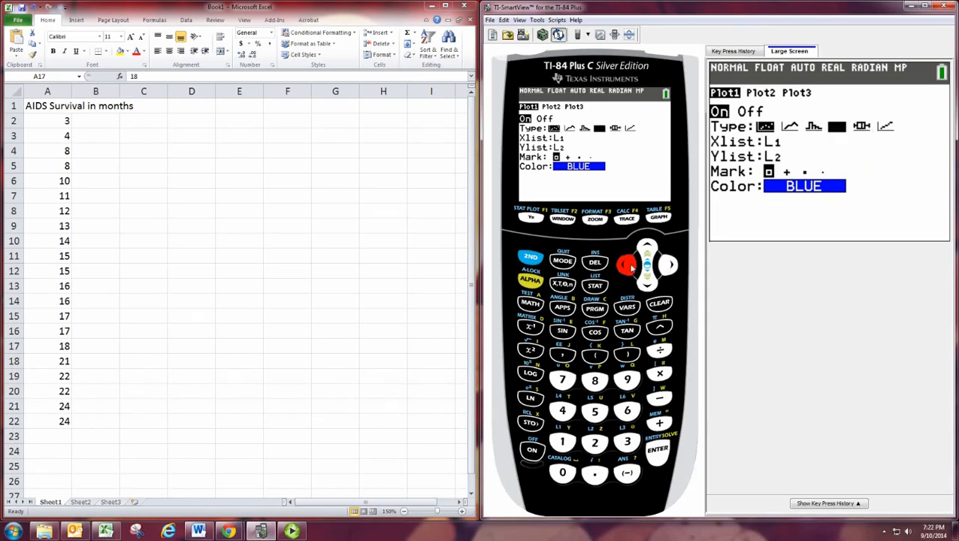
mouse_move(841, 132)
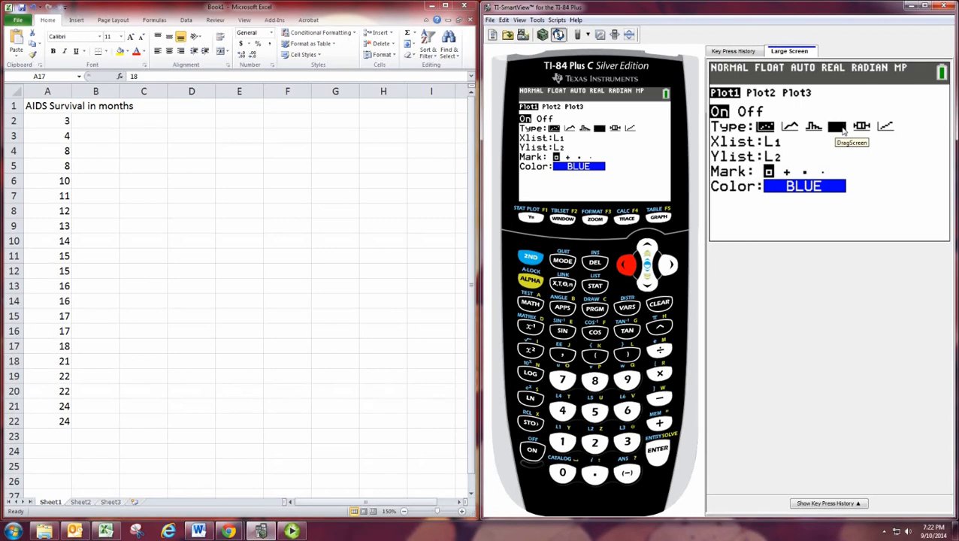
mouse_move(836, 126)
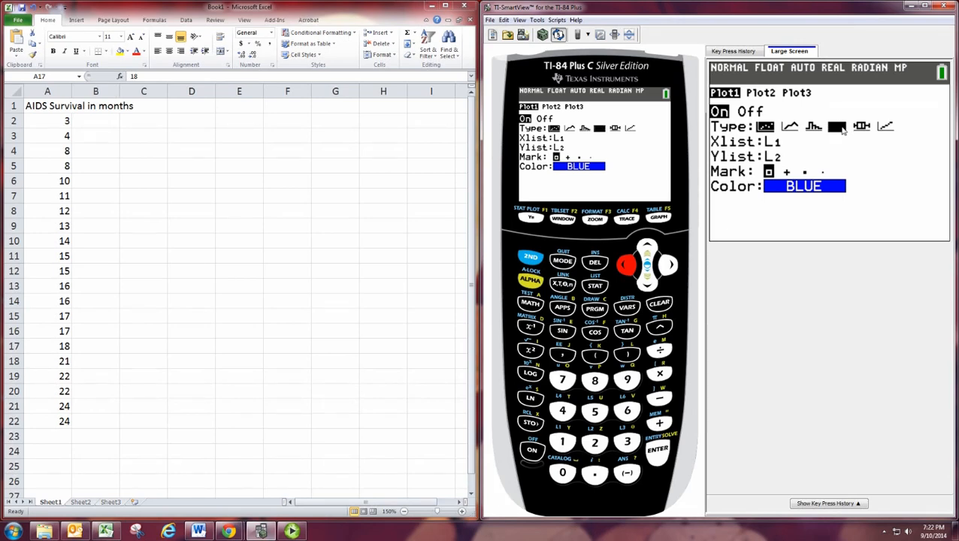
mouse_move(836, 126)
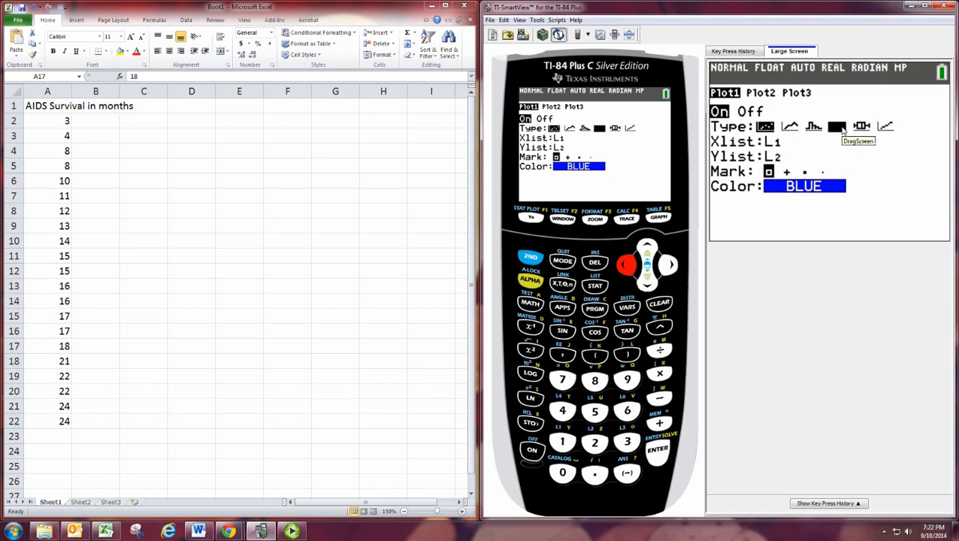
mouse_move(814, 154)
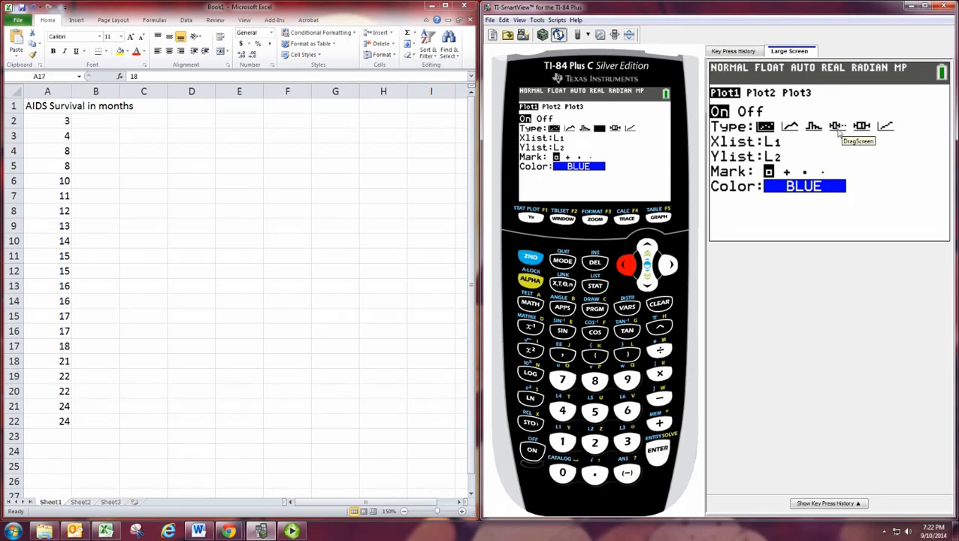
mouse_move(663, 464)
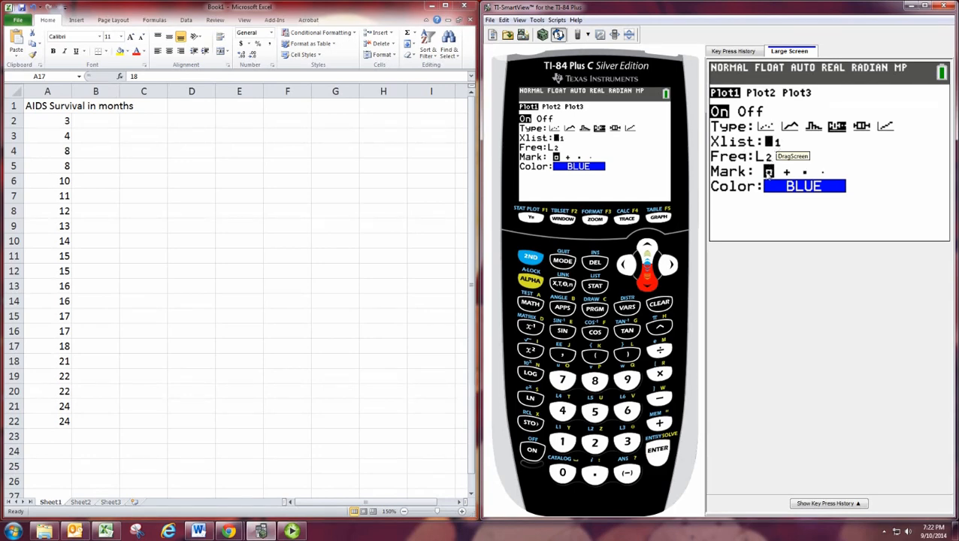
mouse_move(650, 289)
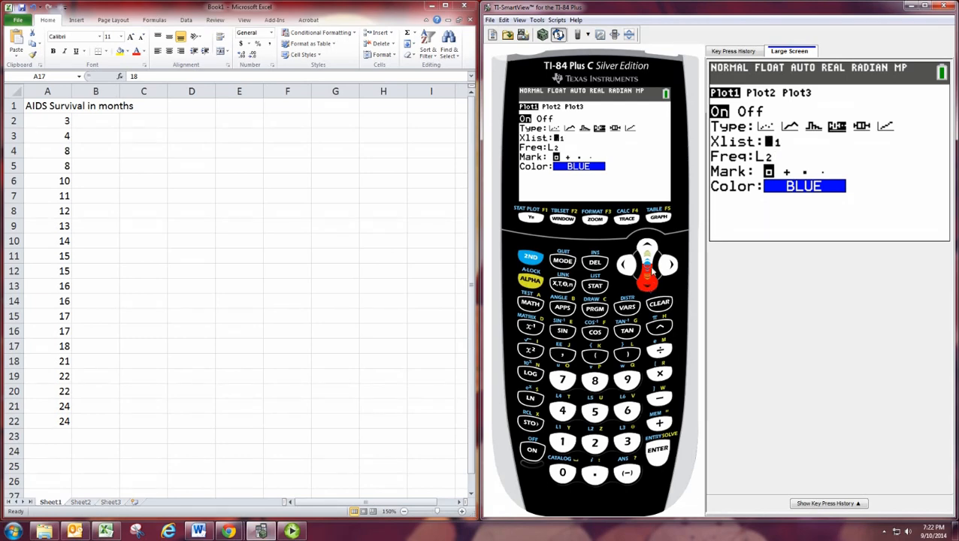
Draw the plot, then bring up the STAT PLOTS menu via 2nd Y=
click(658, 216)
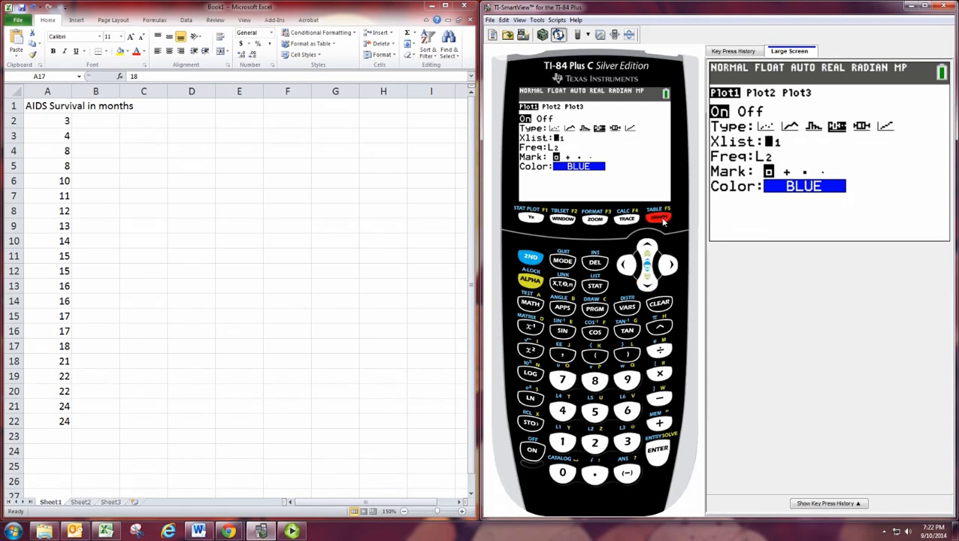
click(657, 217)
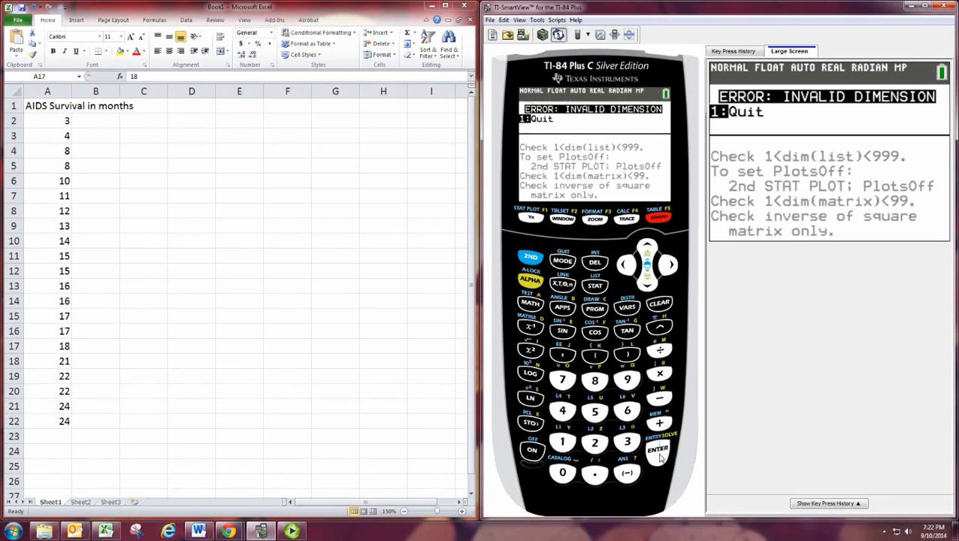
click(658, 449)
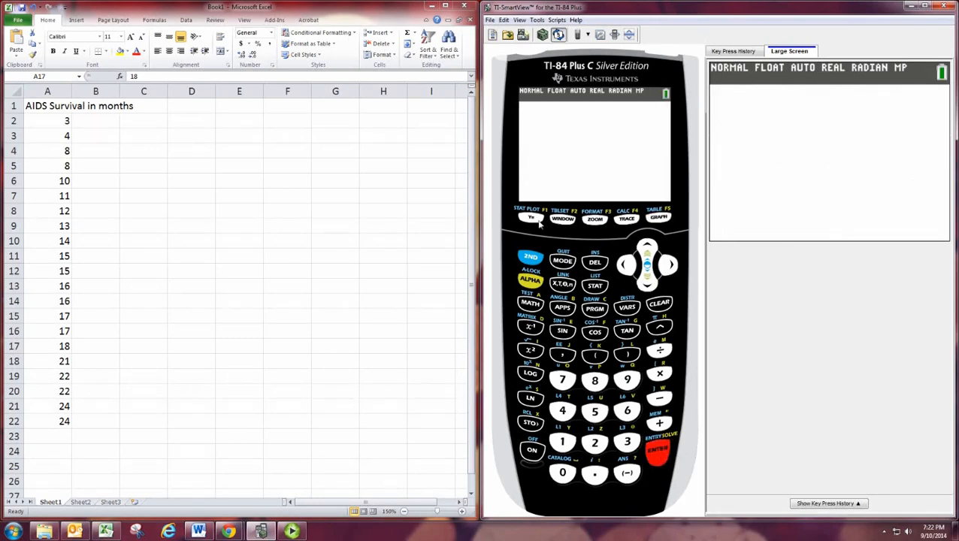
click(533, 216)
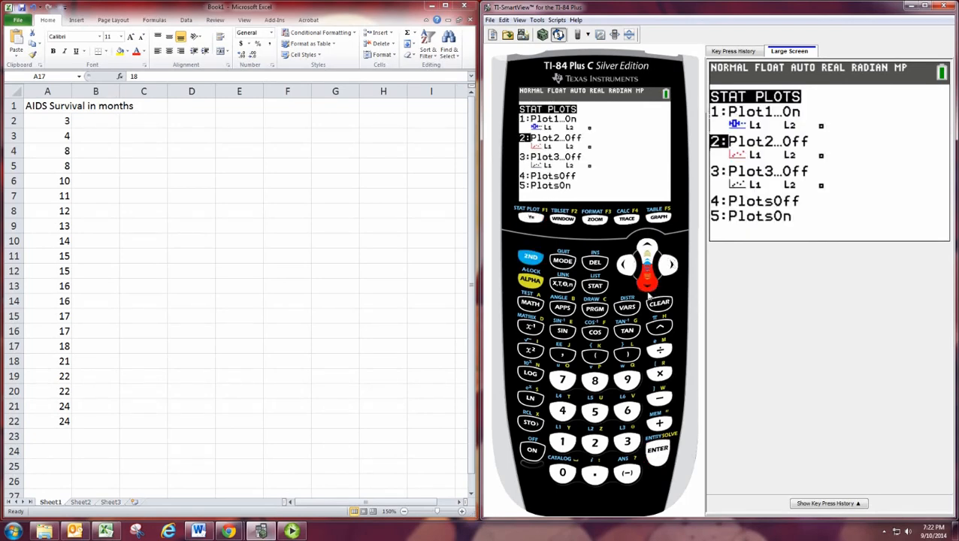
Check that Plot2 is Off and return to the STAT PLOTS menu
click(657, 448)
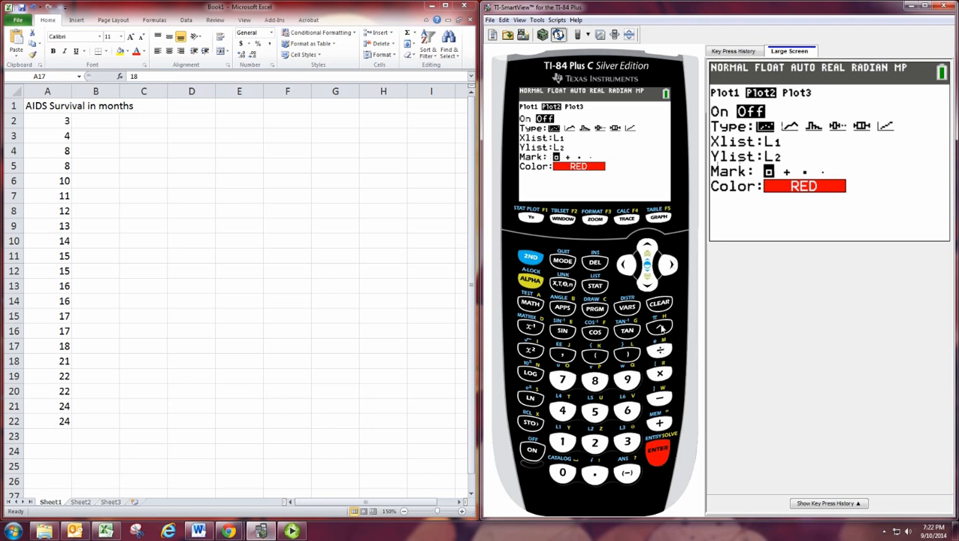
click(530, 257)
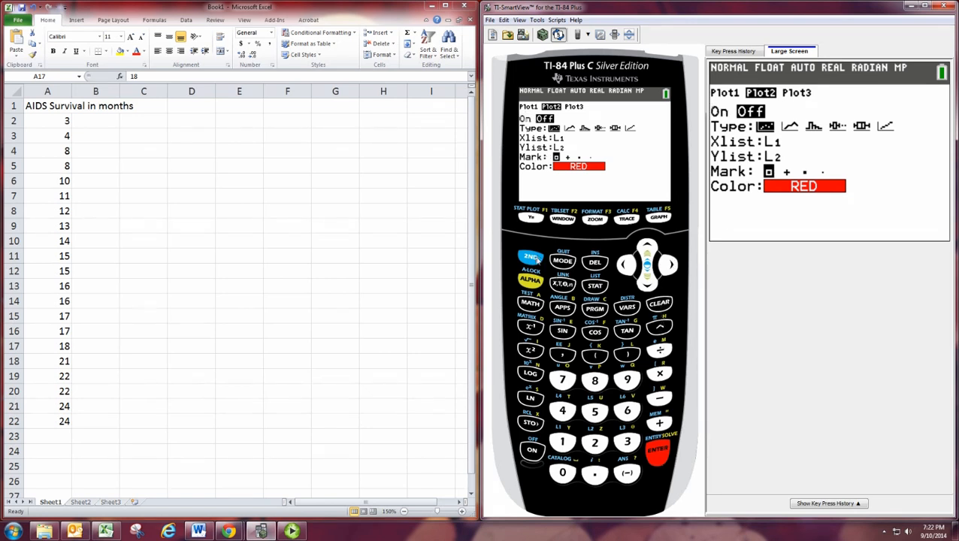
click(531, 216)
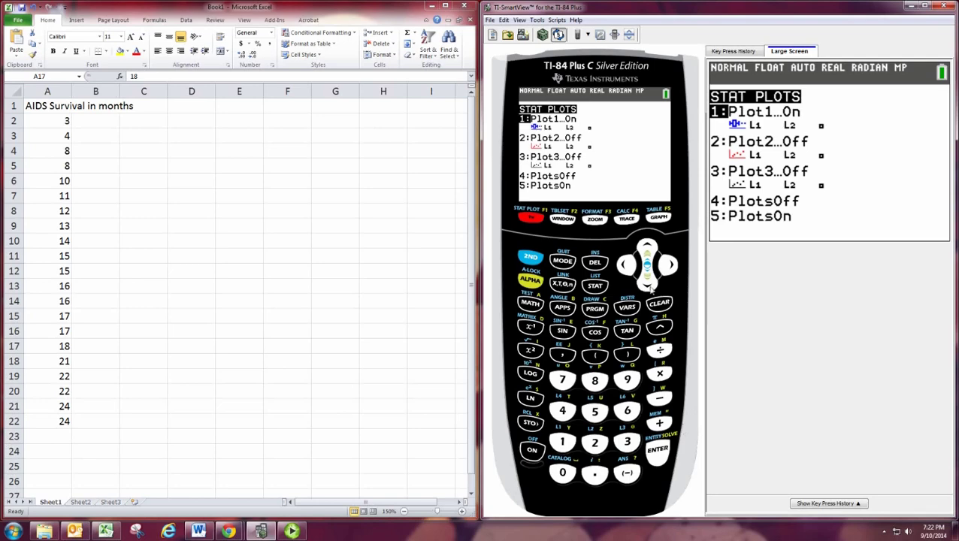
Open the Plot1 settings screen
click(657, 448)
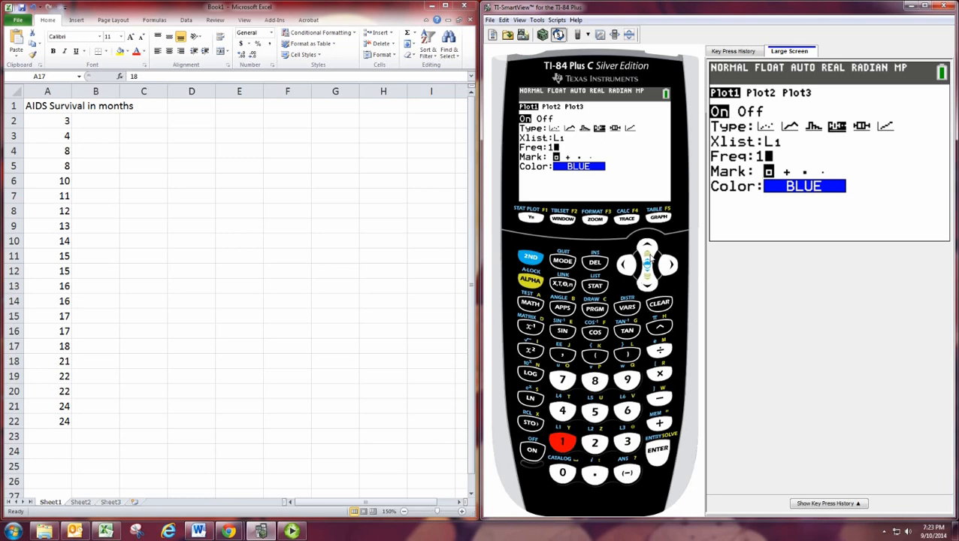
Draw the graph, which shows a descending straight line
click(658, 217)
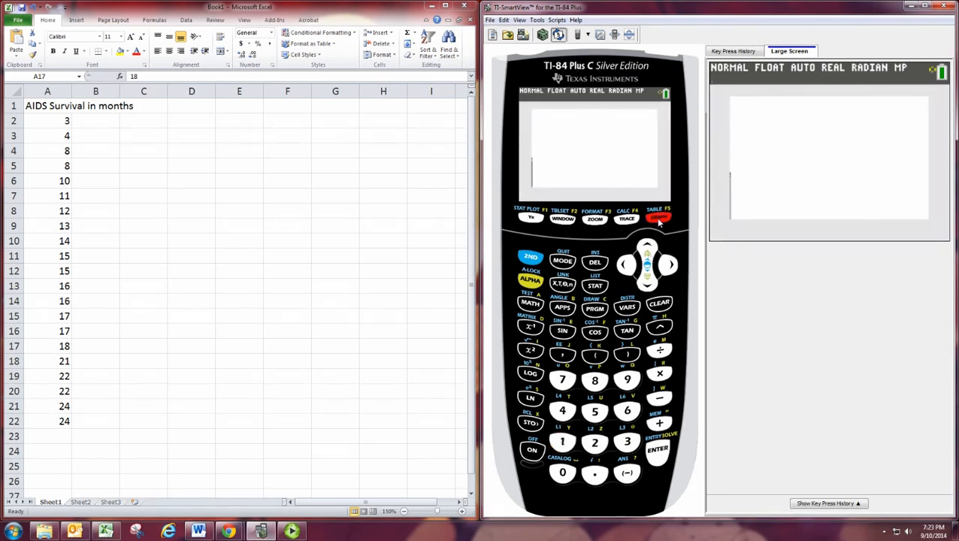
click(659, 217)
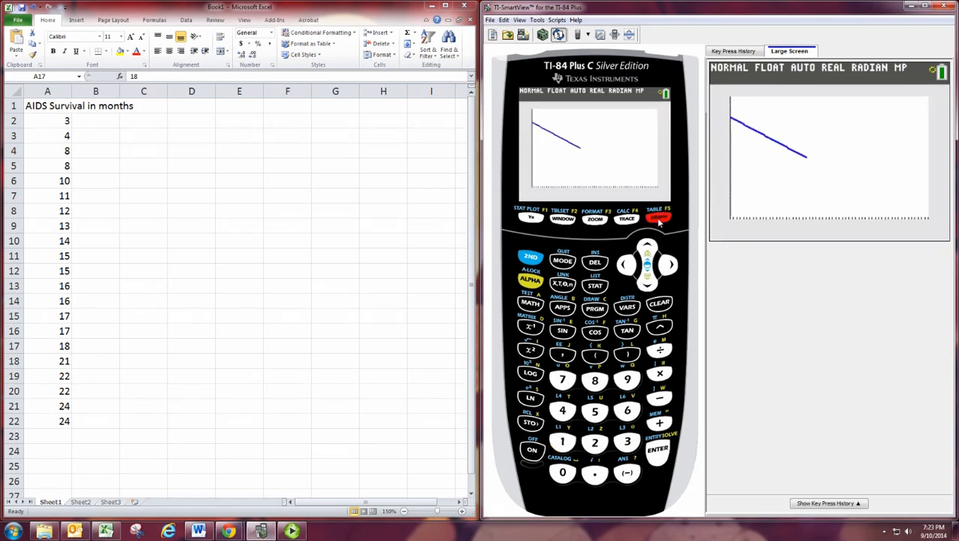
click(659, 217)
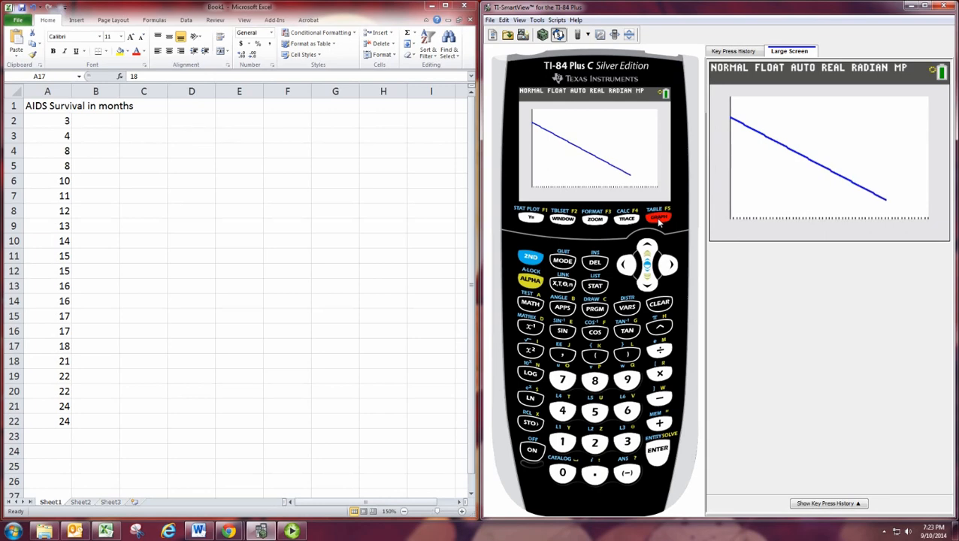
click(659, 216)
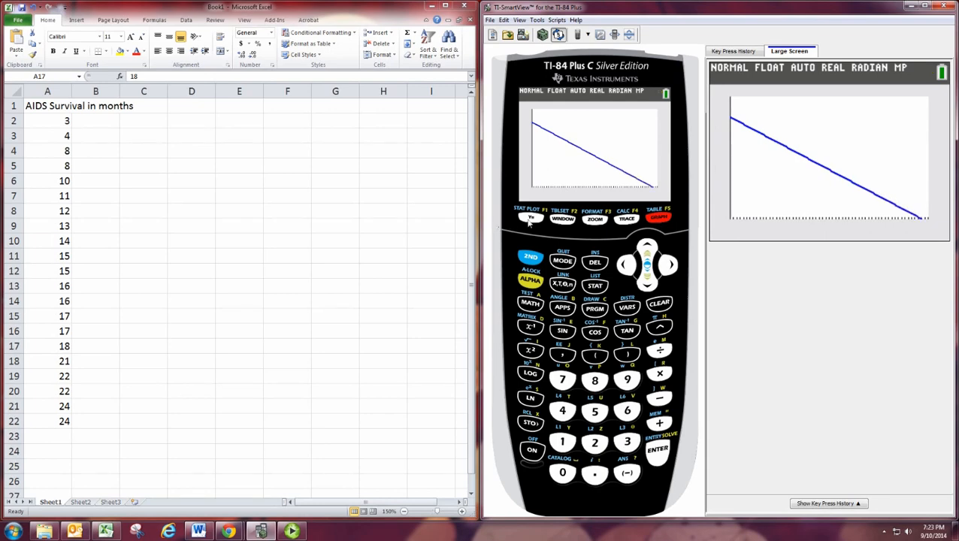
Clear the Y1 equation in the Y= editor and redraw the now-empty graph
click(531, 216)
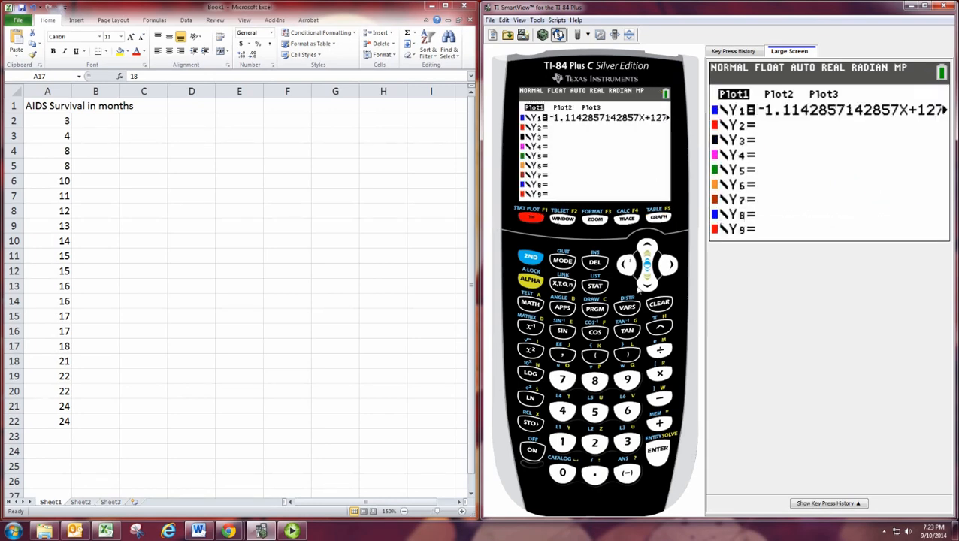
click(658, 302)
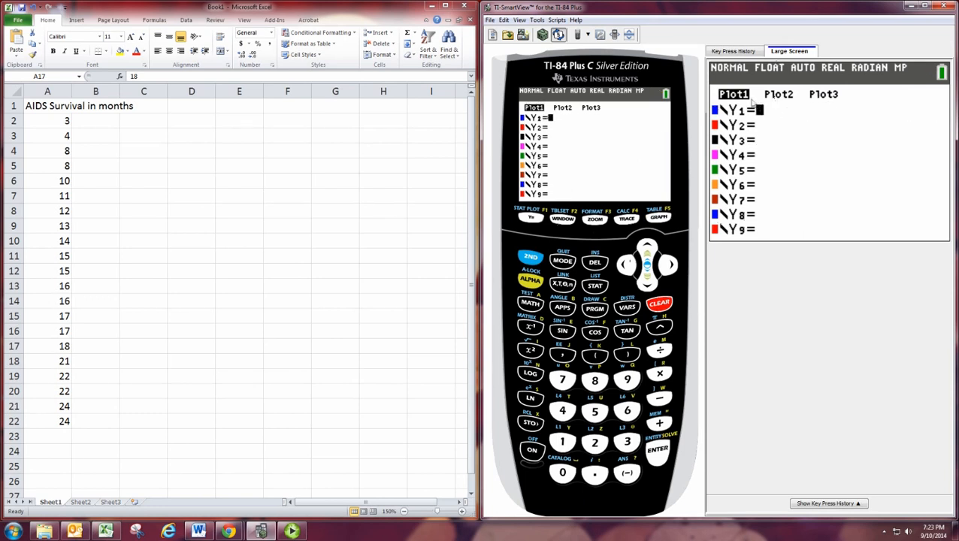
mouse_move(764, 129)
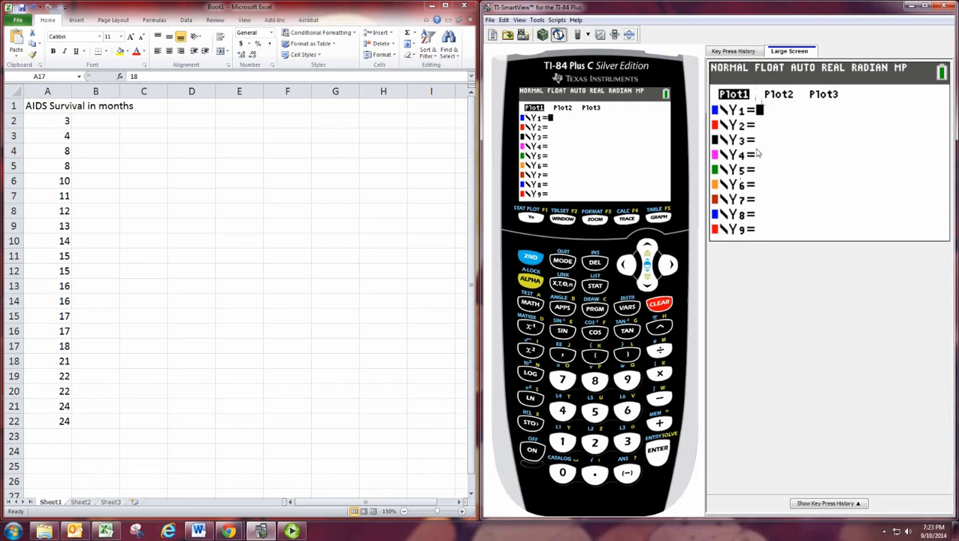
click(658, 216)
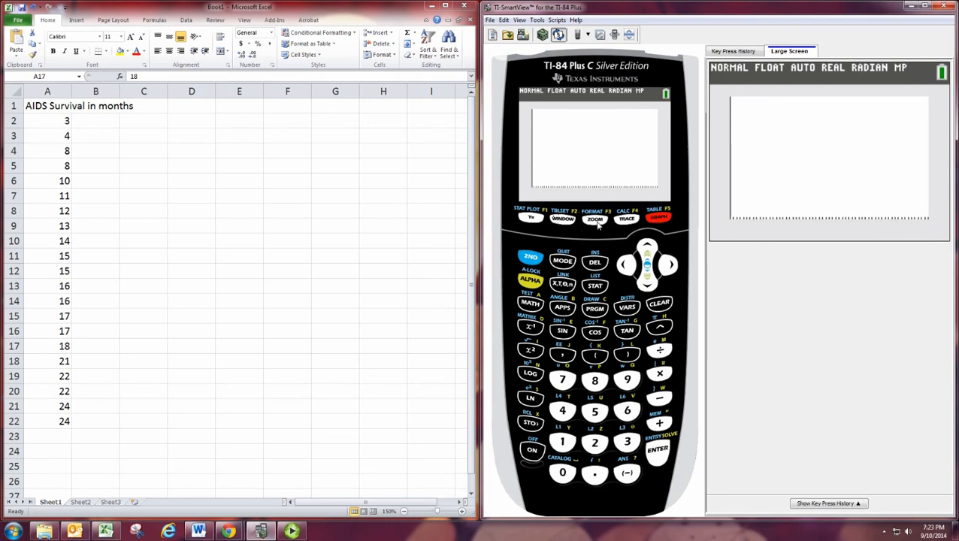
Graph the box plot, review the WINDOW values, then bring up the ZOOM menu
click(594, 220)
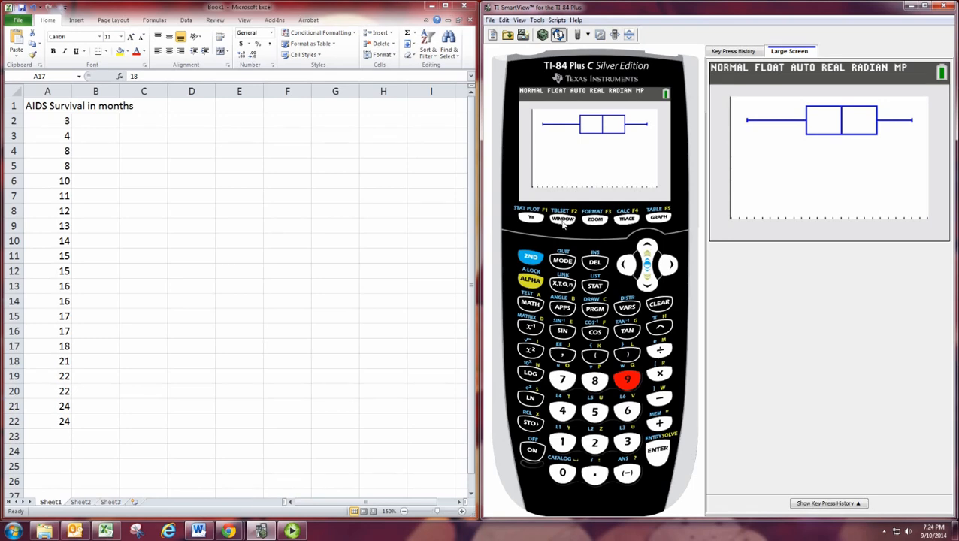
click(563, 217)
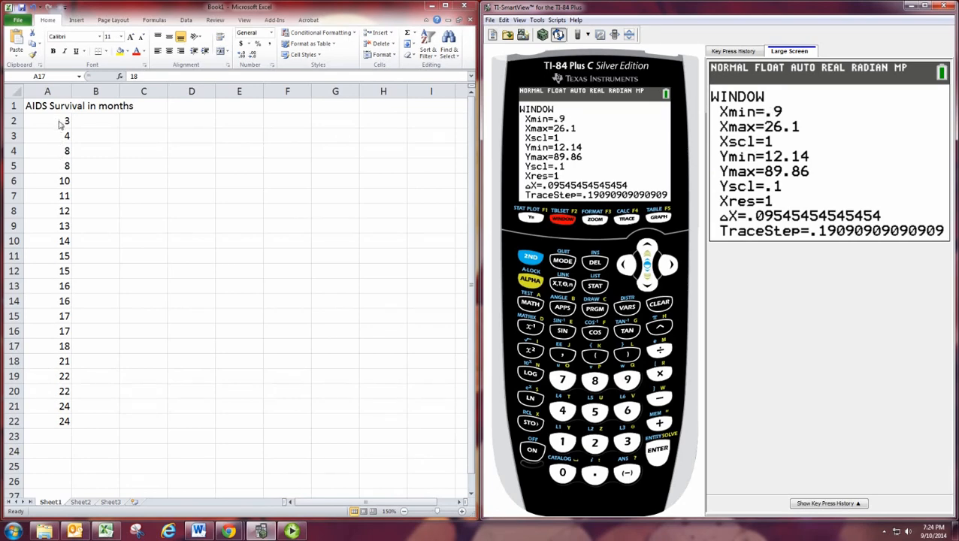
mouse_move(617, 157)
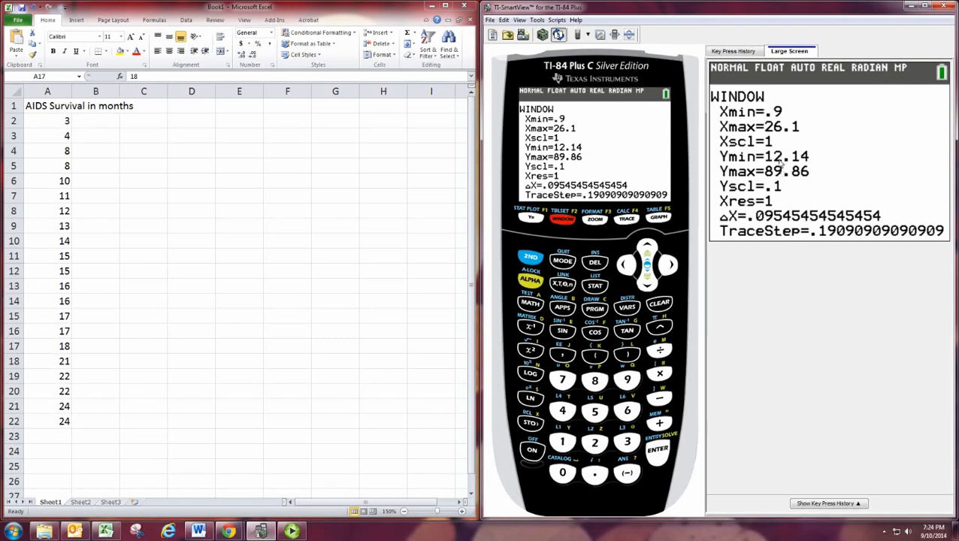
mouse_move(785, 174)
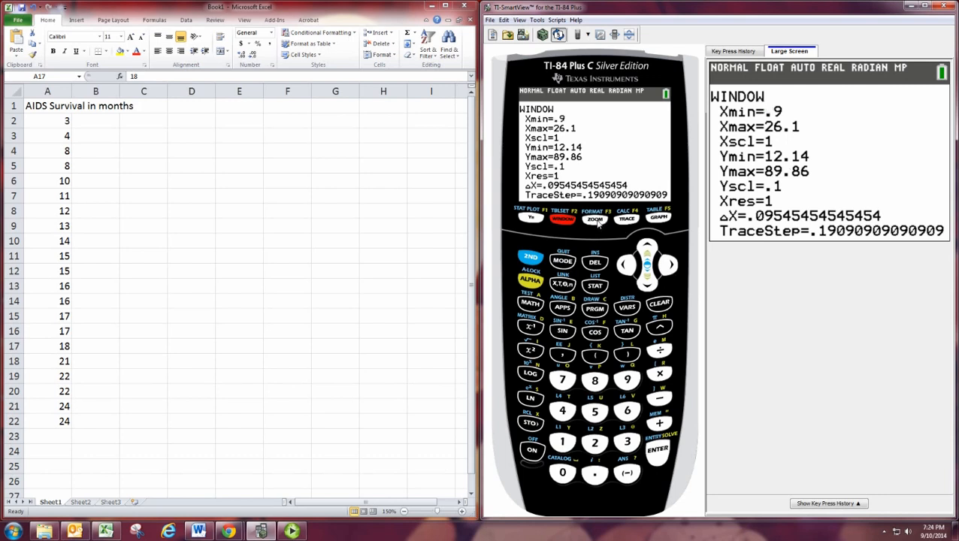
click(594, 218)
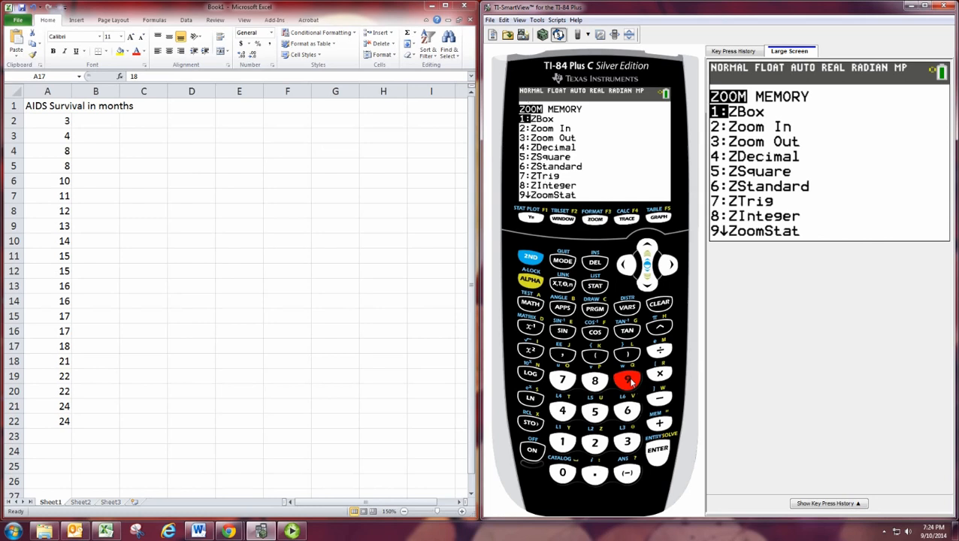
Apply 9:ZoomStat to fit the box plot, then reopen the list editor on L1
click(627, 380)
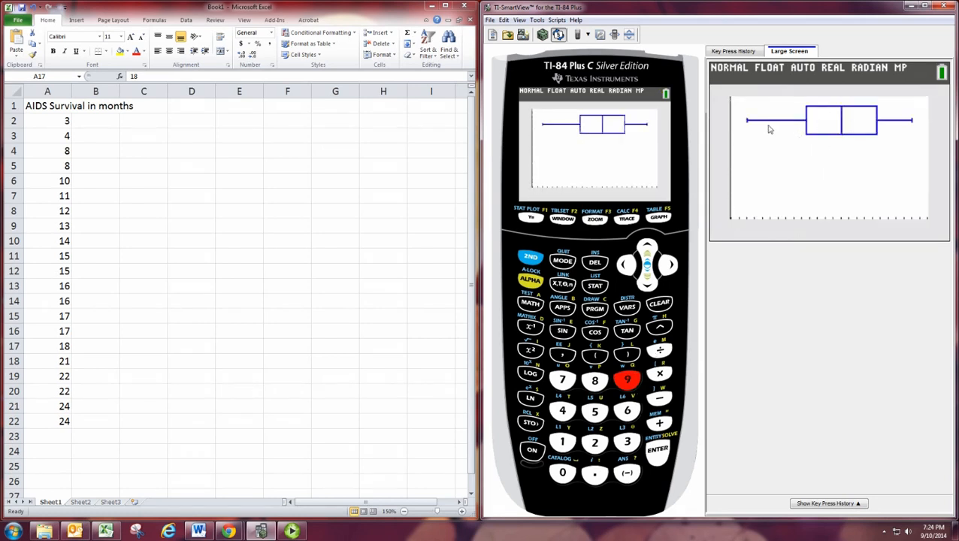
mouse_move(539, 225)
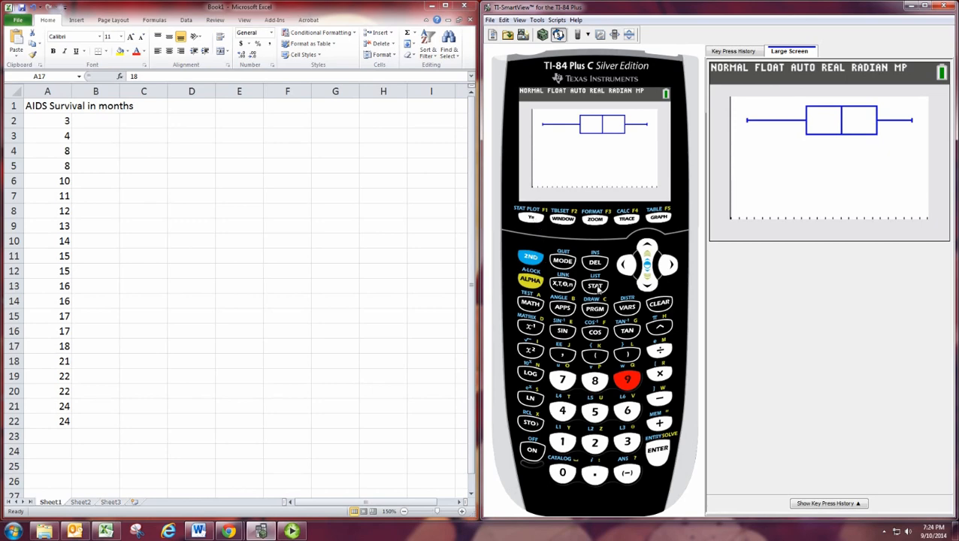
click(657, 448)
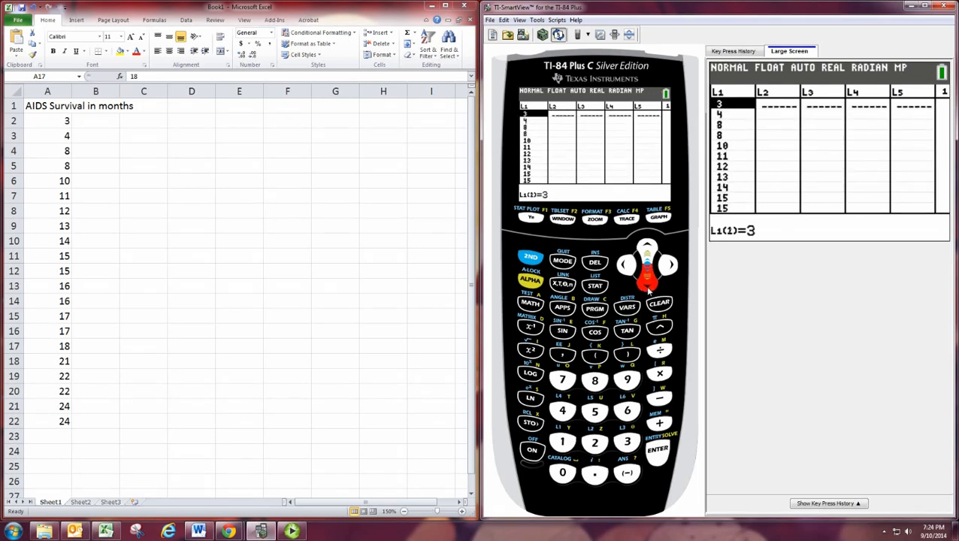
Append 50 and 100 to the end of L1 and redraw the box plot
click(647, 248)
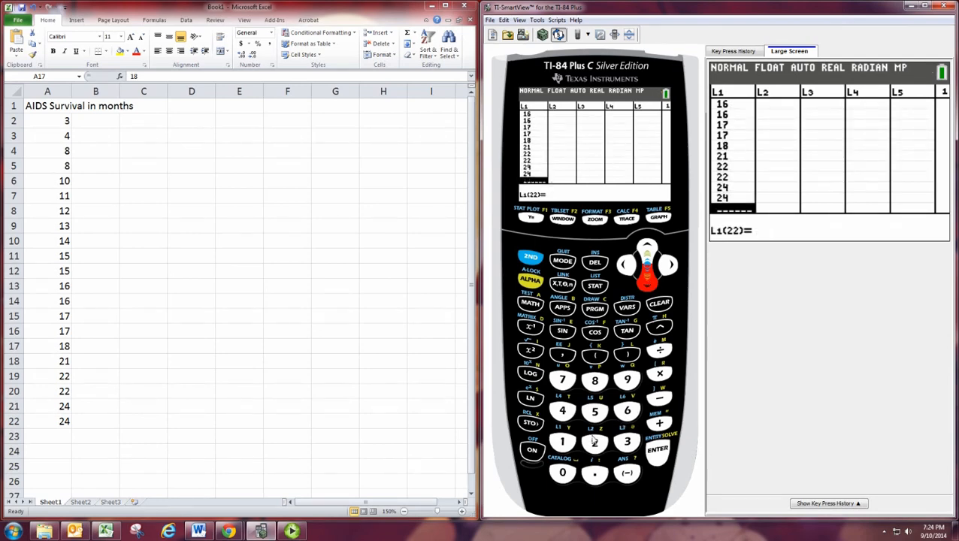
click(594, 411)
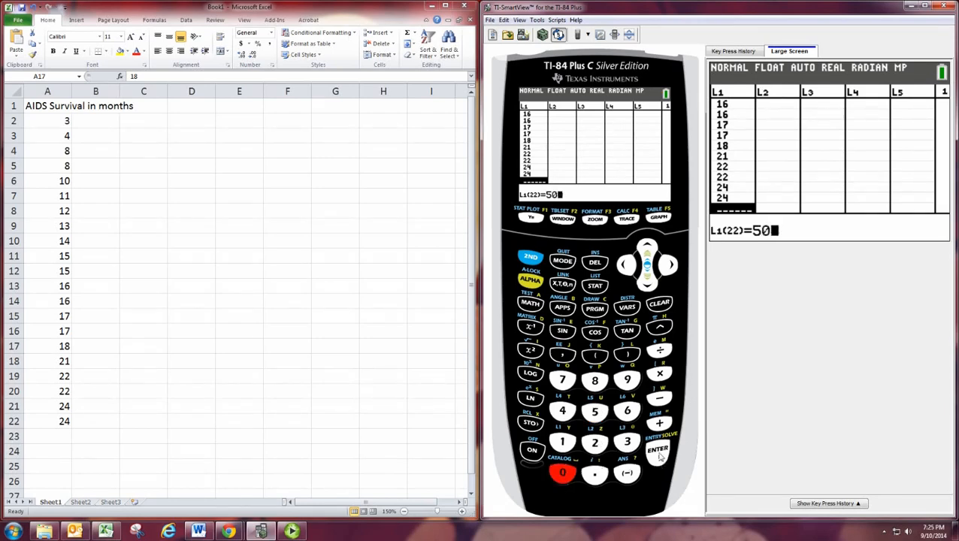
click(658, 450)
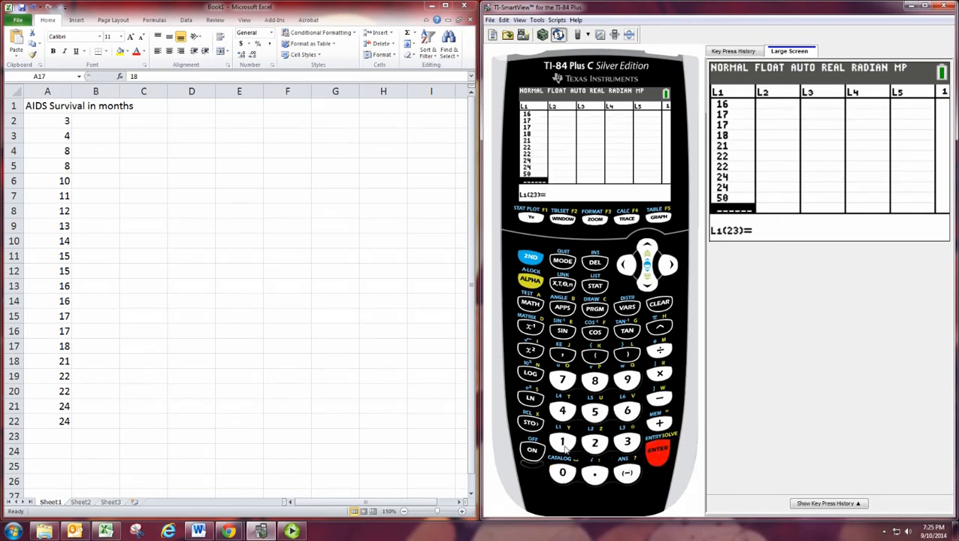
click(648, 248)
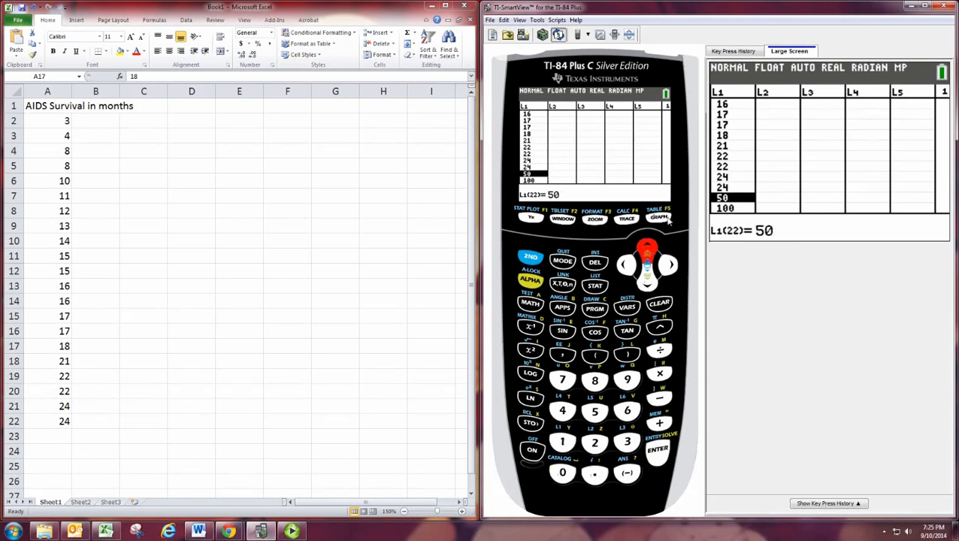
click(658, 218)
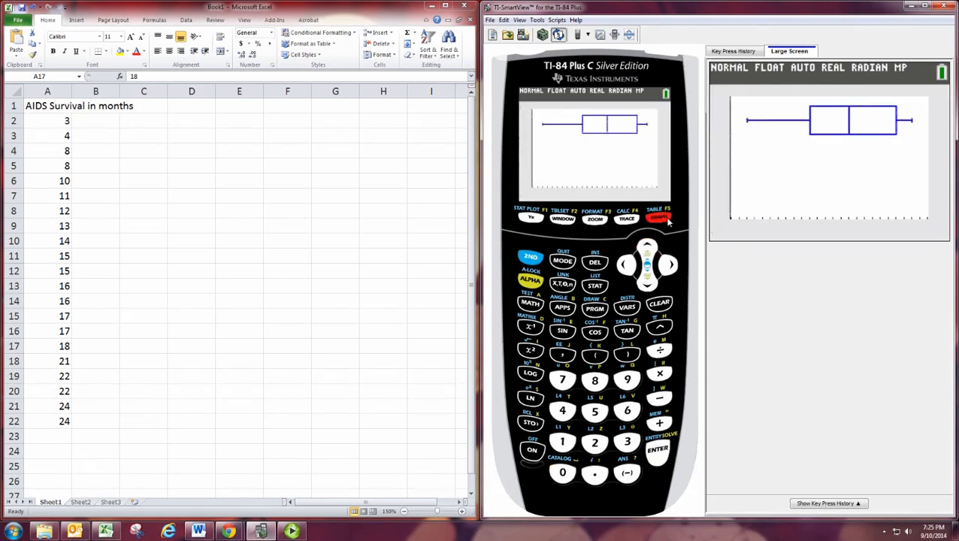
Refit the window with ZoomStat so outliers 50 and 100 show, then return to Stat Plots
click(593, 218)
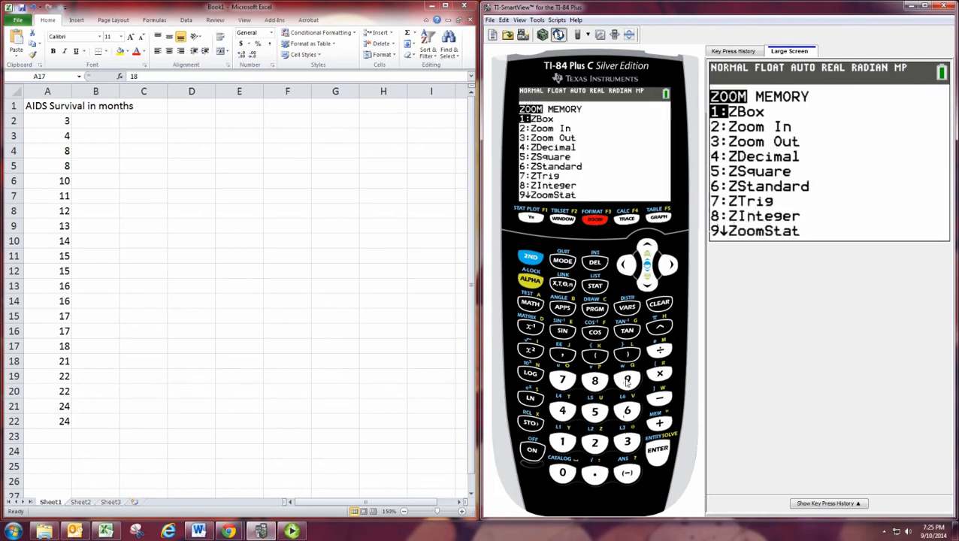
click(626, 380)
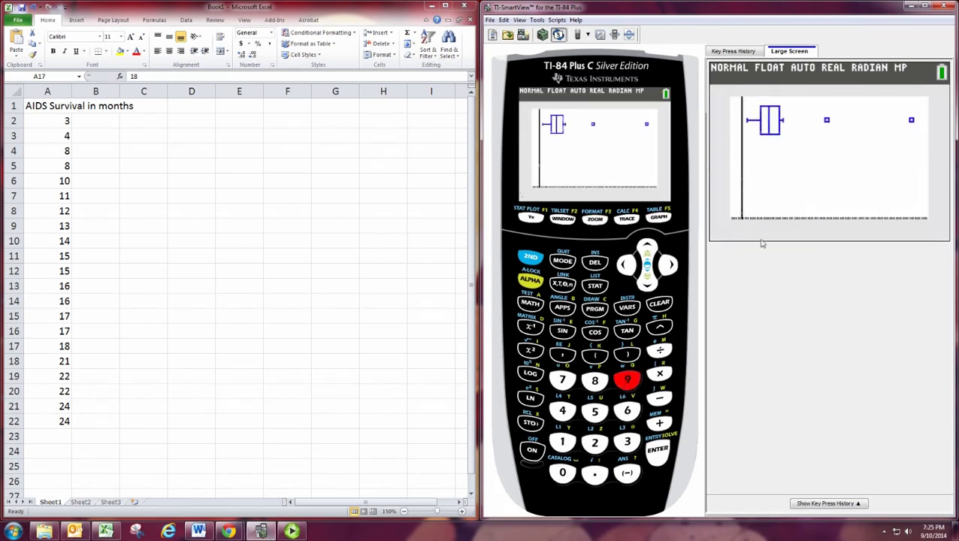
mouse_move(827, 120)
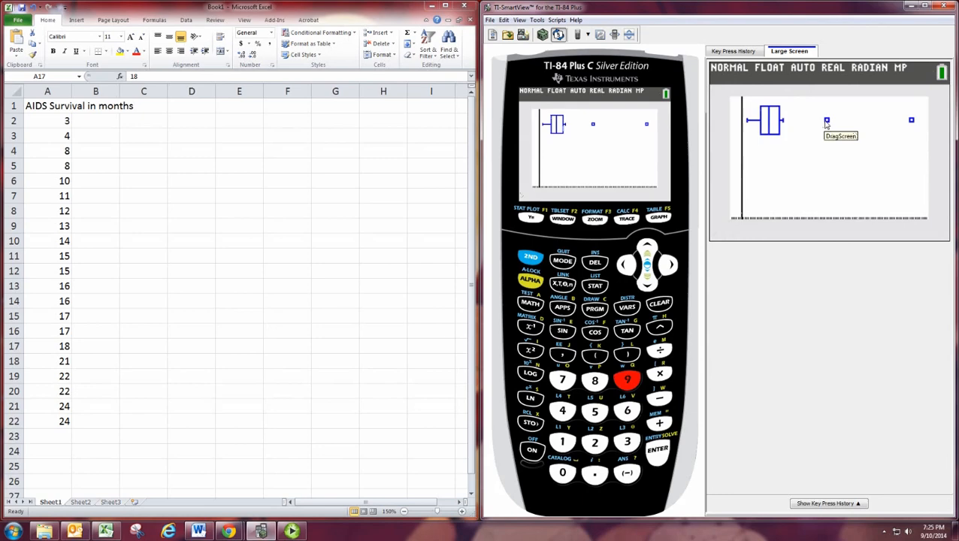
mouse_move(839, 124)
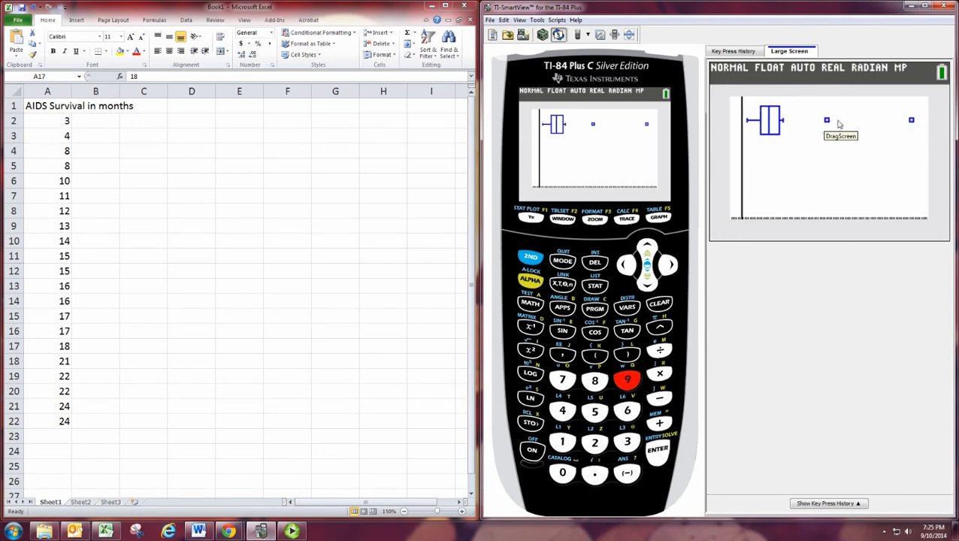
mouse_move(825, 126)
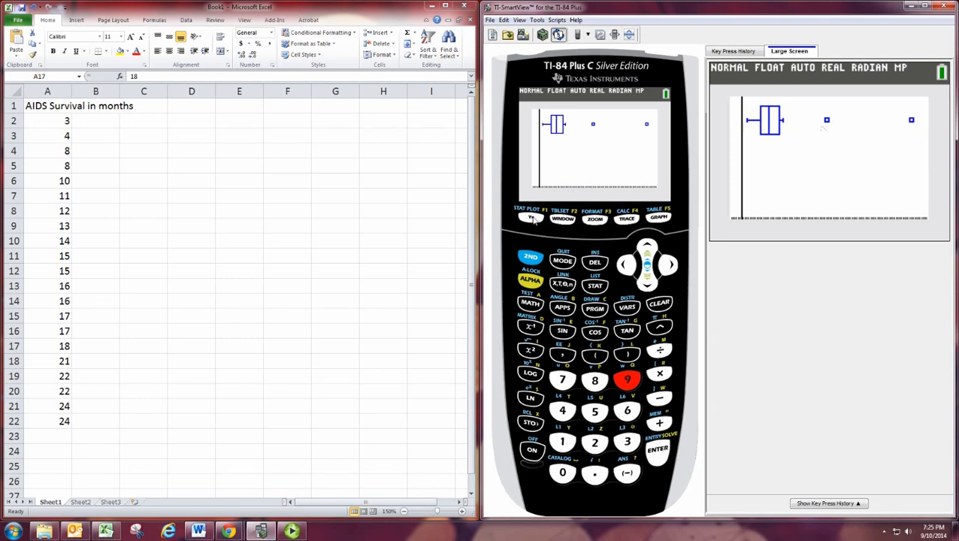
click(532, 217)
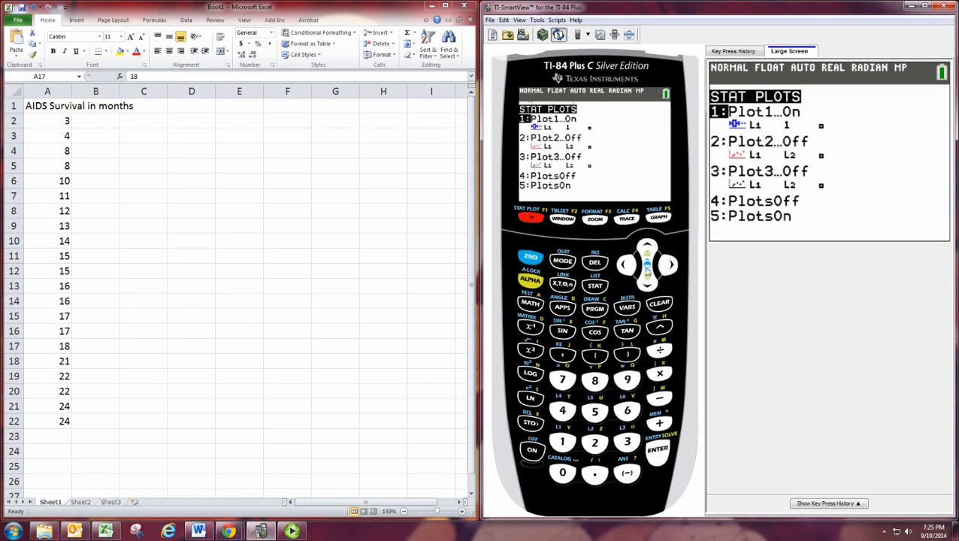
Make Plot1 a plain box plot with whisker to 100, graph it, and return to Stat Plots
click(657, 447)
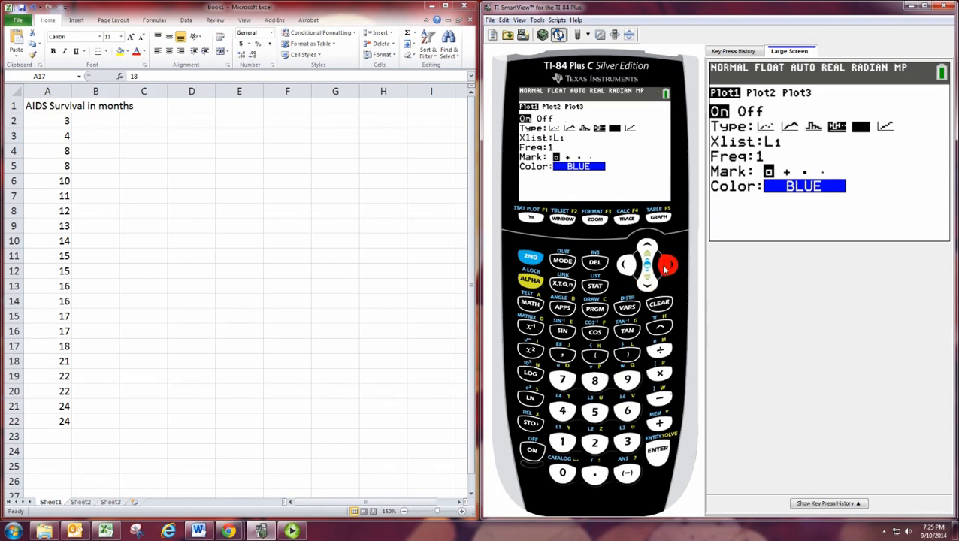
click(656, 448)
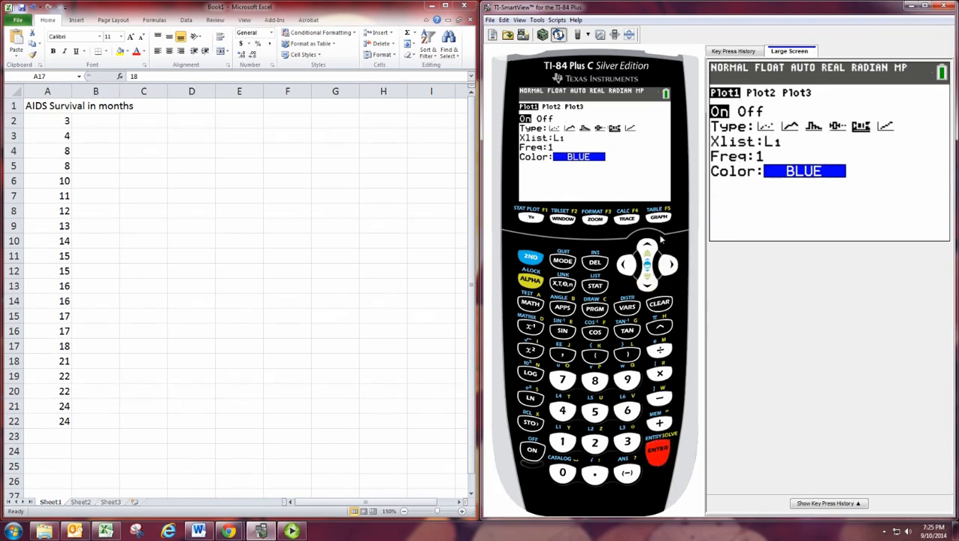
click(659, 216)
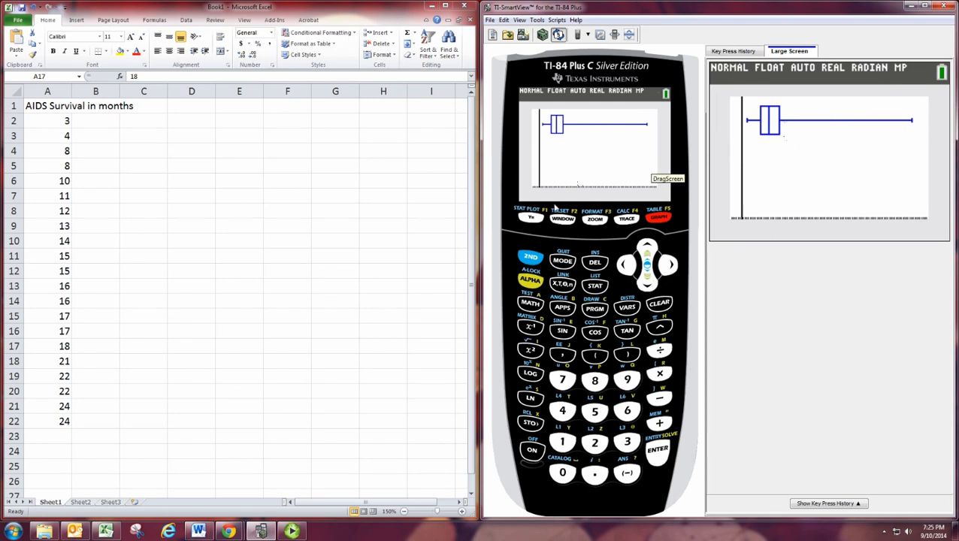
mouse_move(532, 250)
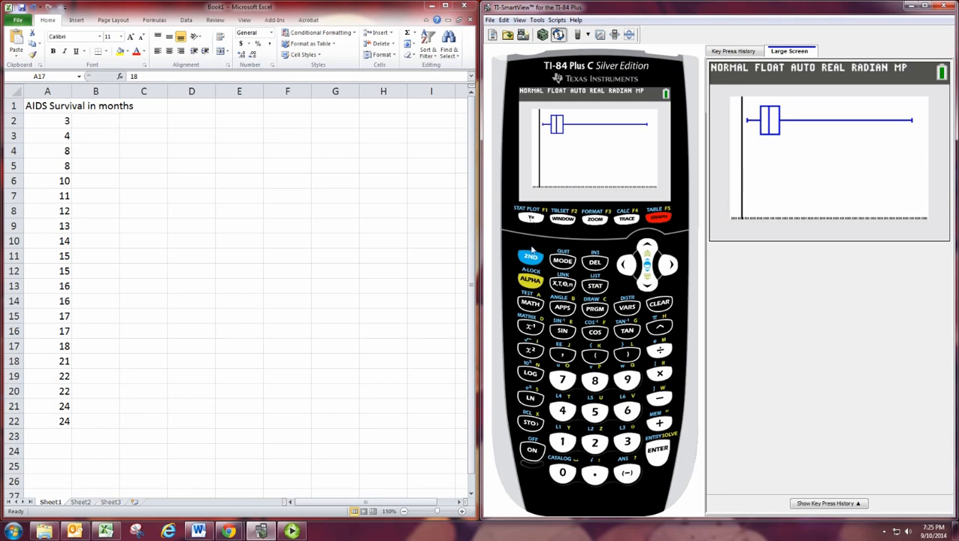
click(530, 217)
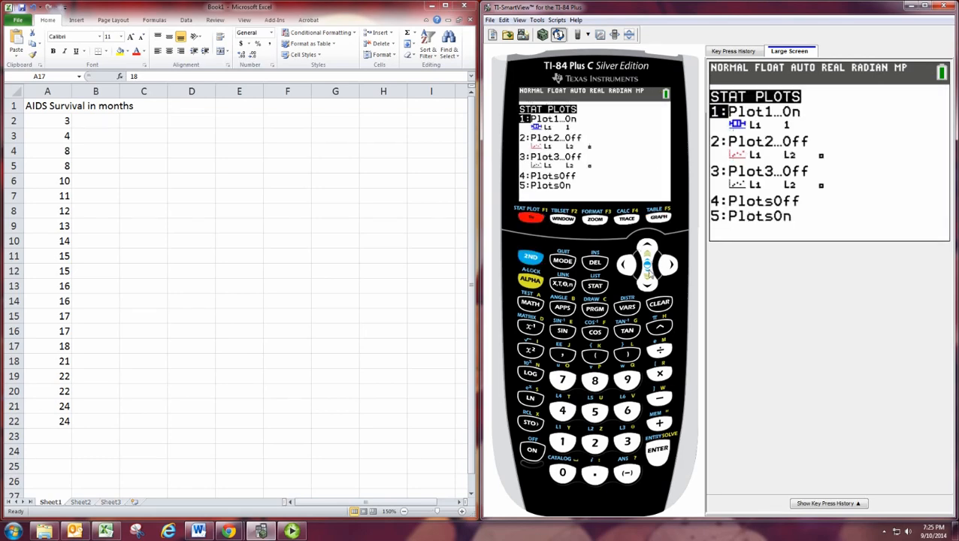
Graph Plot1 as a box plot with outliers and paste its snipped image into the Excel sheet as a picture
click(657, 448)
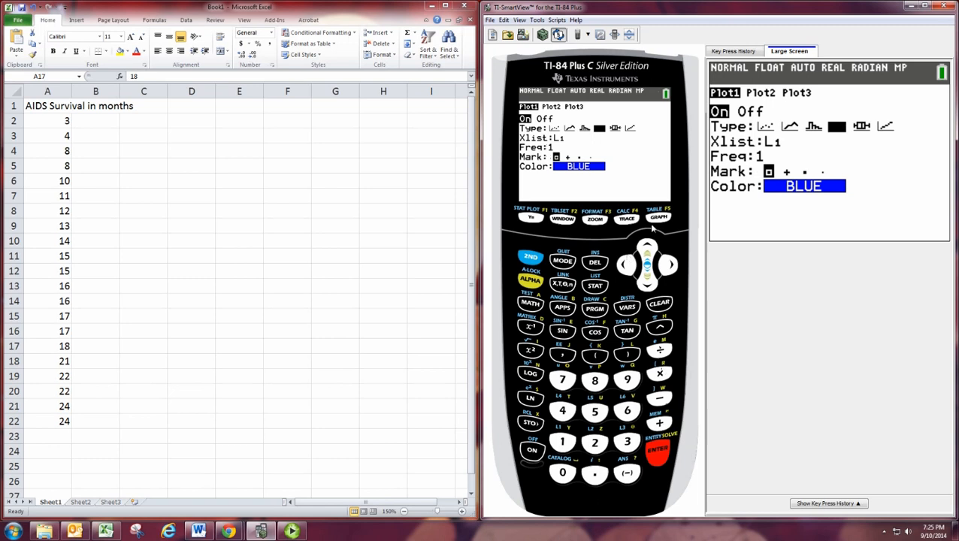
mouse_move(529, 227)
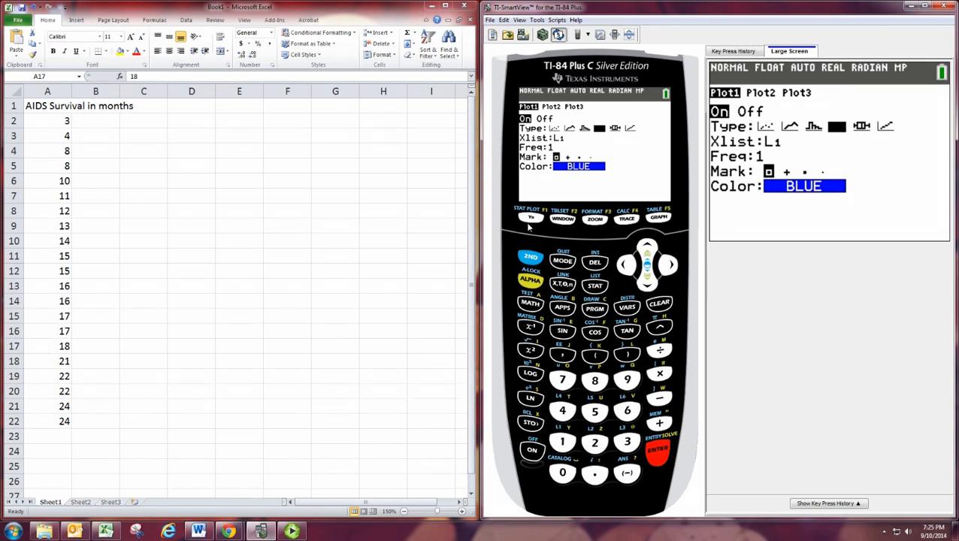
mouse_move(532, 225)
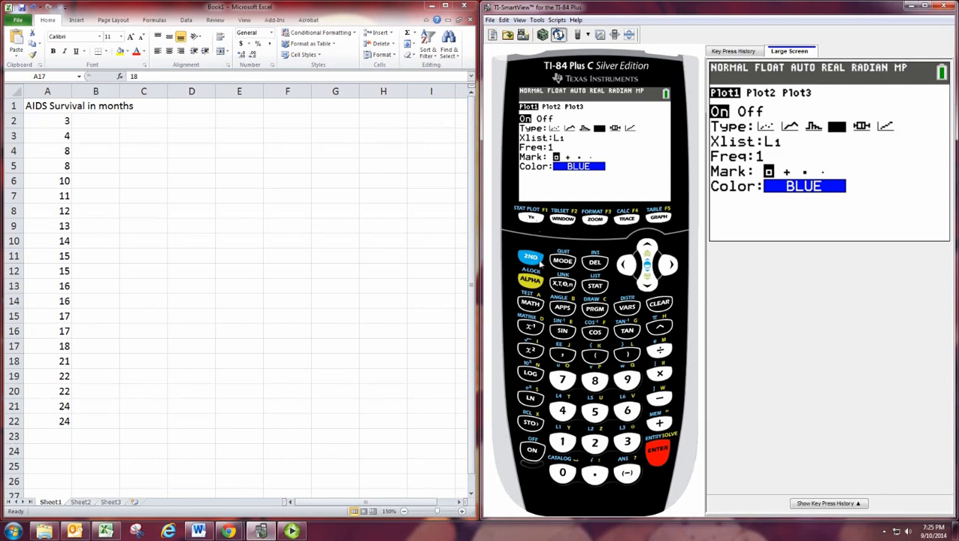
mouse_move(670, 233)
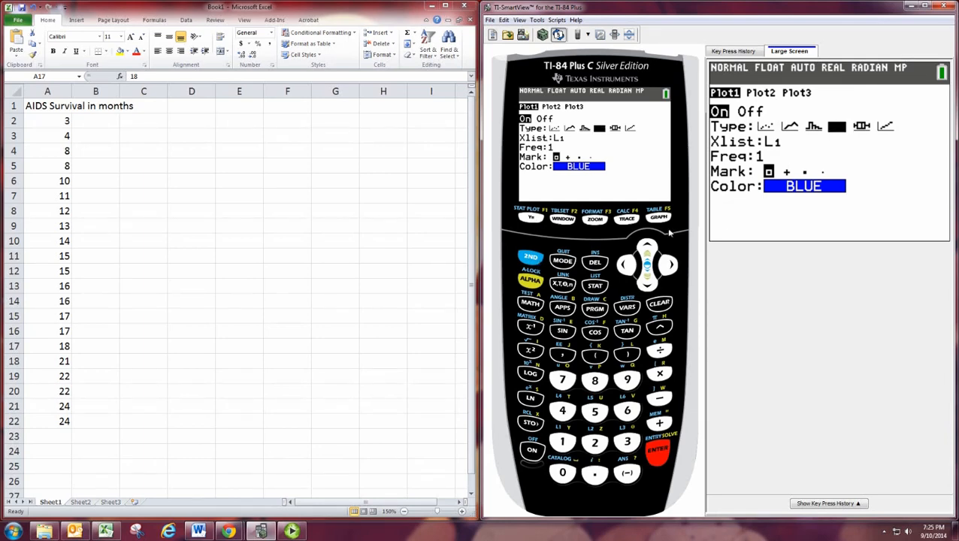
click(658, 218)
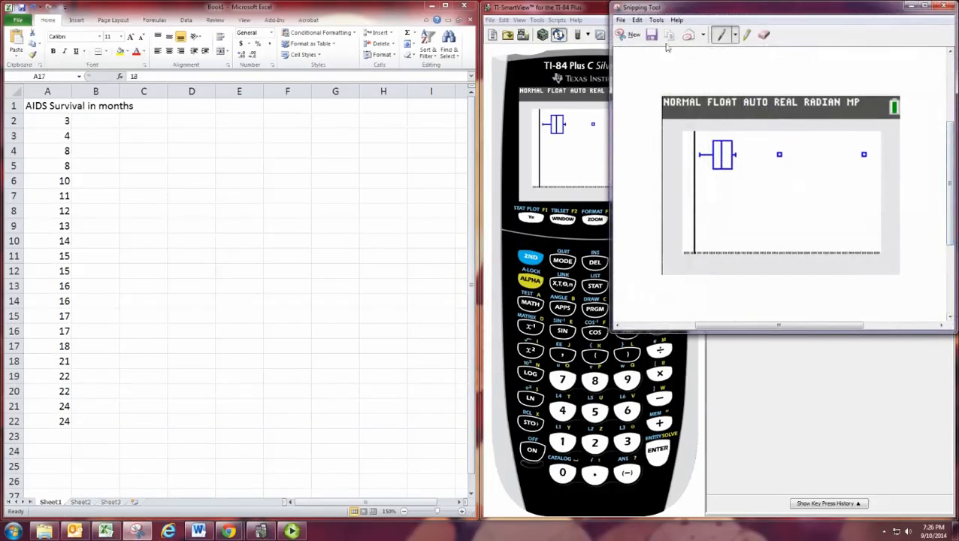
right_click(143, 165)
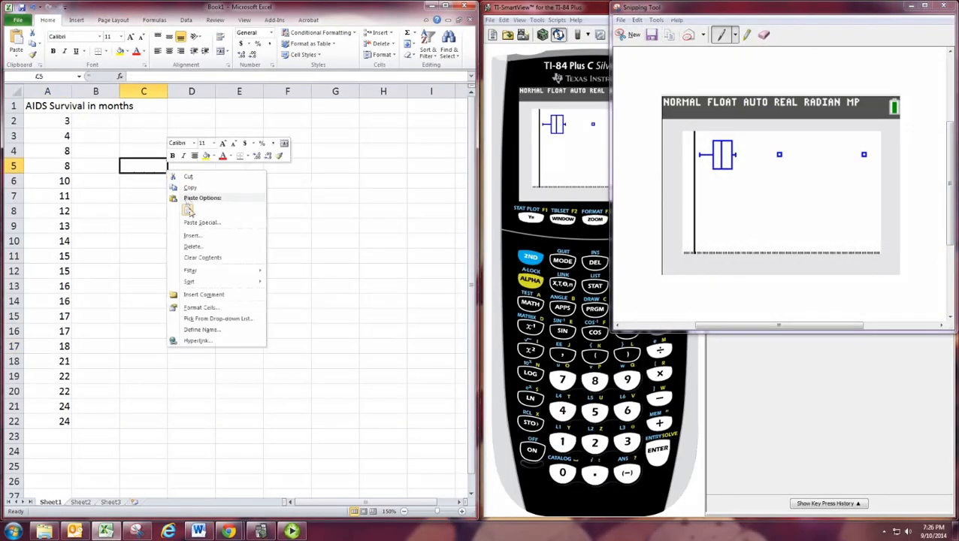
click(186, 210)
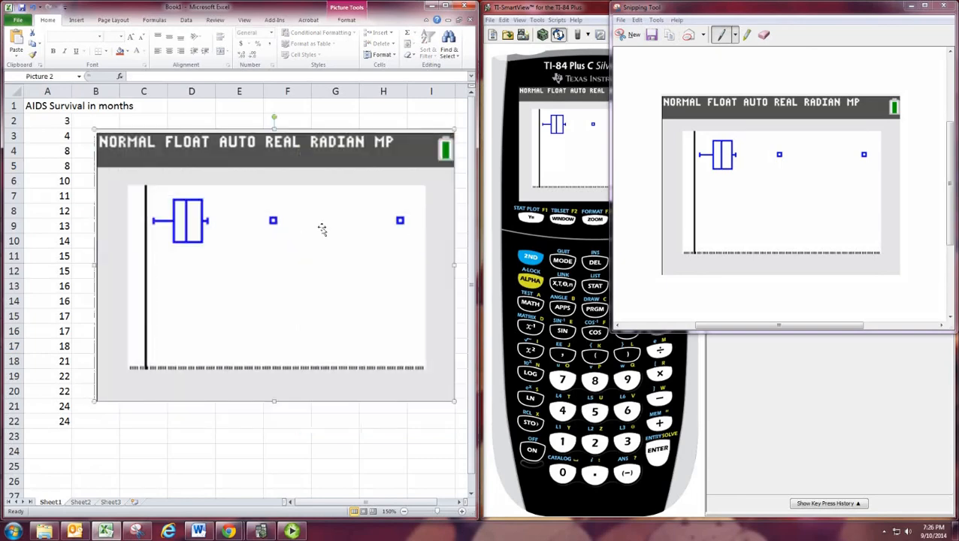
mouse_move(154, 352)
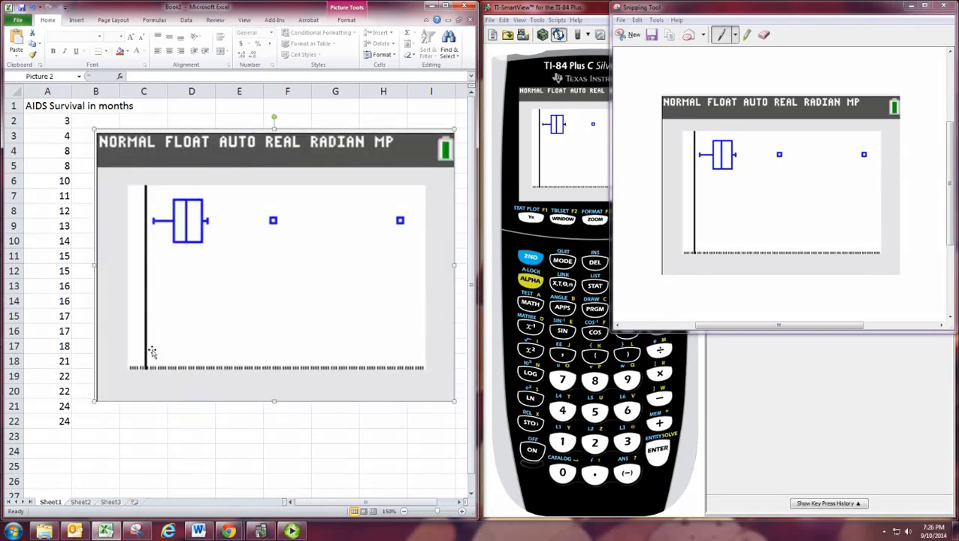